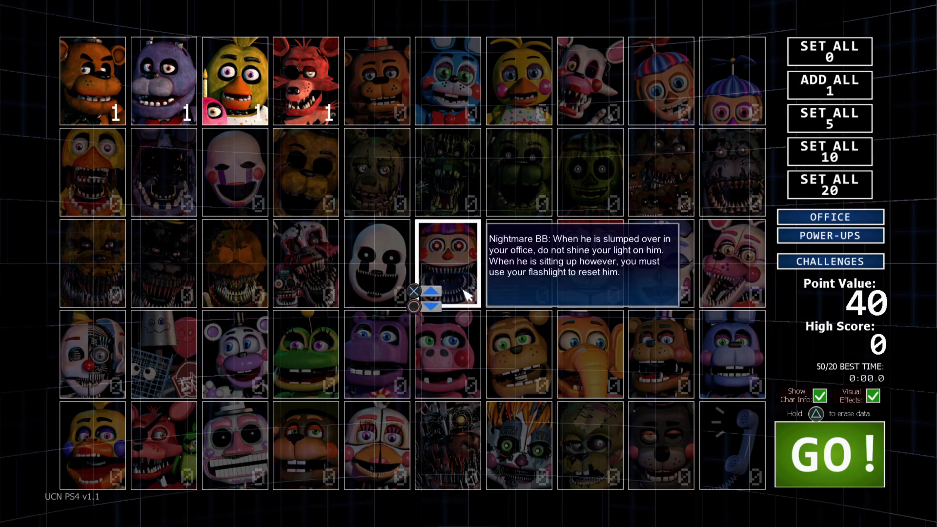
Step: Raise Phone Guy to level 1 alongside the four originals, making the roster worth 150 points
{"action": "left_click", "coordinate": [163, 82]}
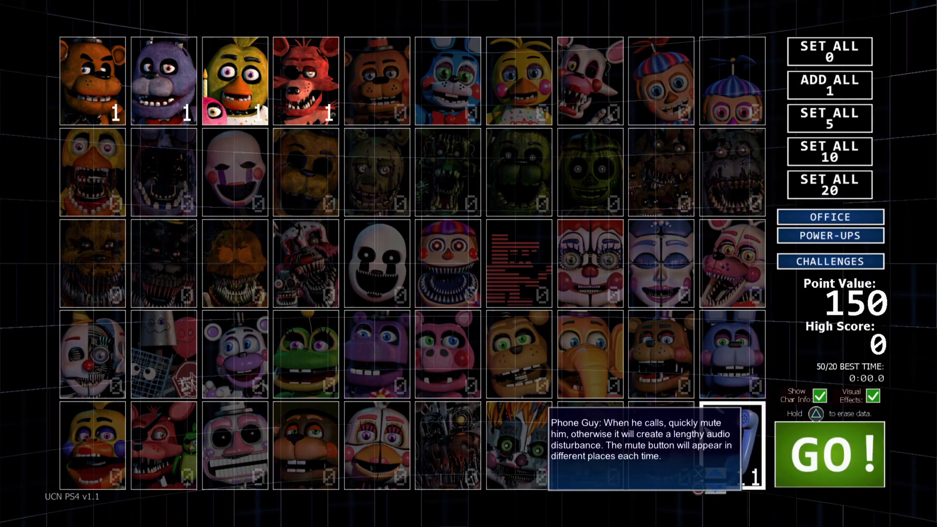
{"action": "left_click", "coordinate": [828, 453]}
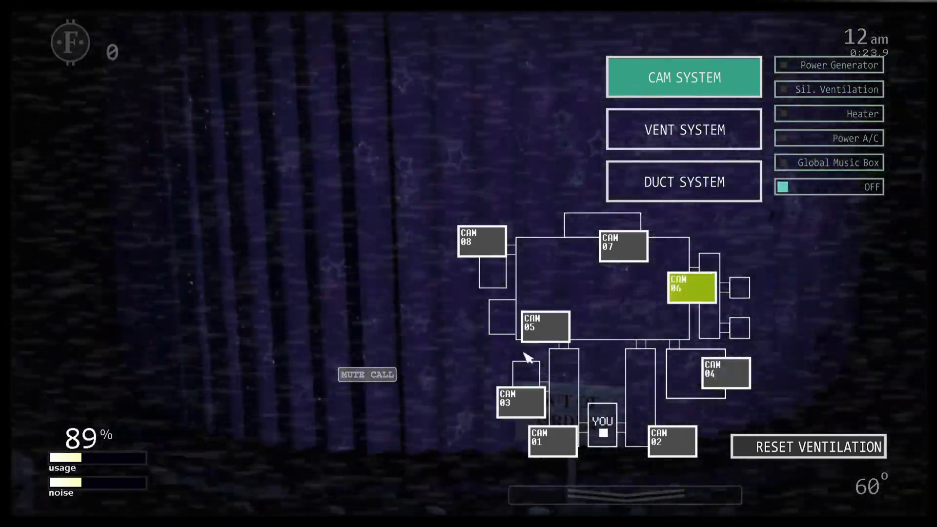
Step: Switch the camera system to the CAM 06 feed
{"action": "left_click", "coordinate": [726, 372]}
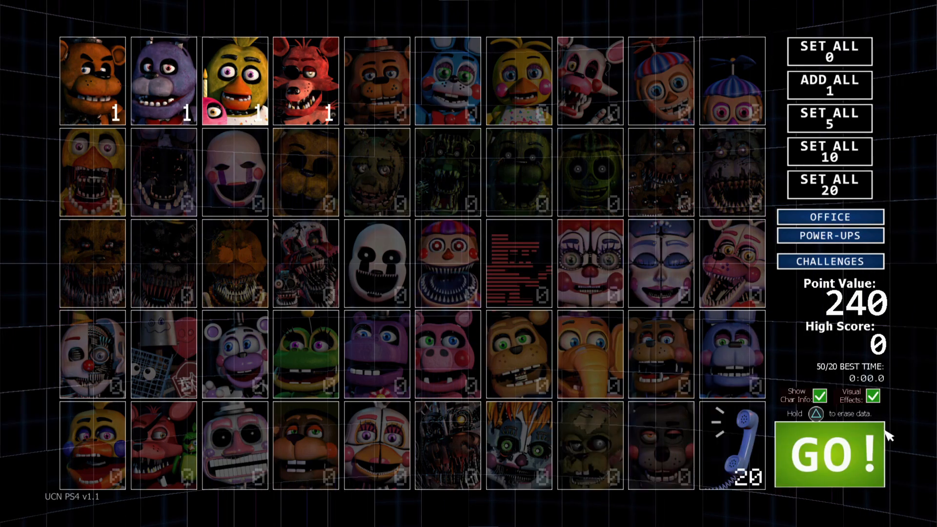
{"action": "mouse_move", "coordinate": [777, 475]}
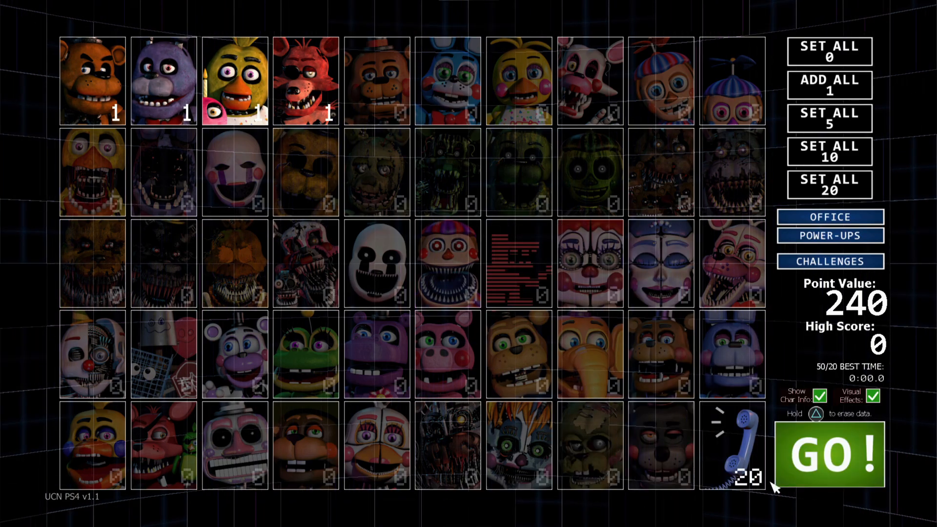
Step: Begin the night with Phone Guy at 20 and the originals at 1 (240 points)
{"action": "left_click", "coordinate": [826, 450]}
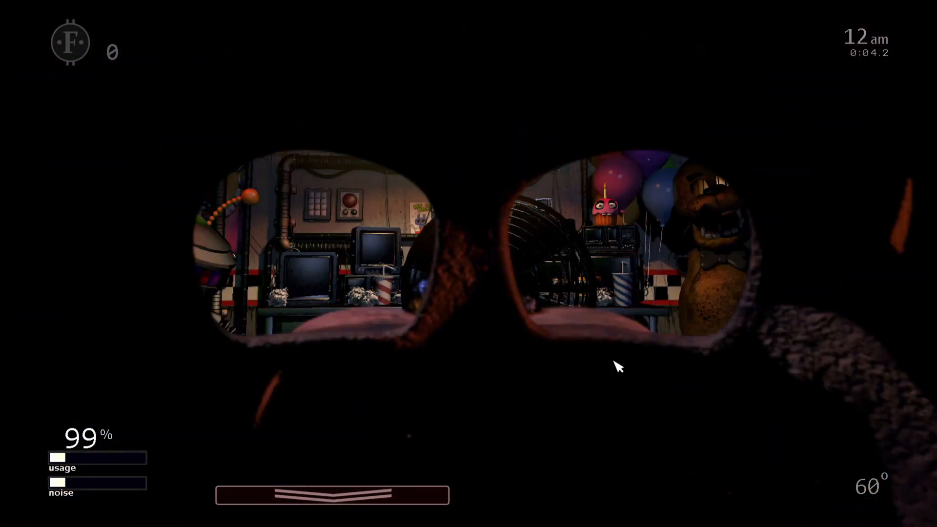
Step: Place a snare on the right vent node of the ventilation map, then view the duct map
{"action": "left_click", "coordinate": [683, 129]}
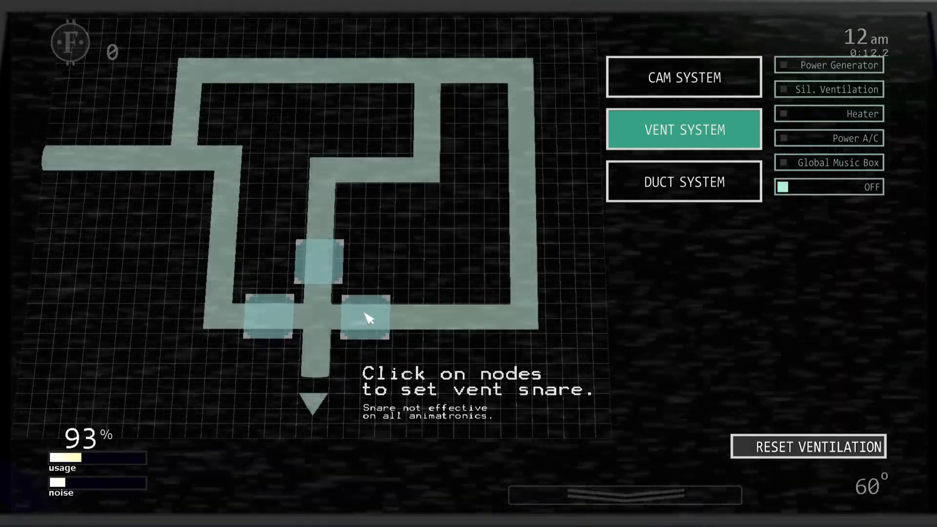
{"action": "left_click", "coordinate": [368, 317]}
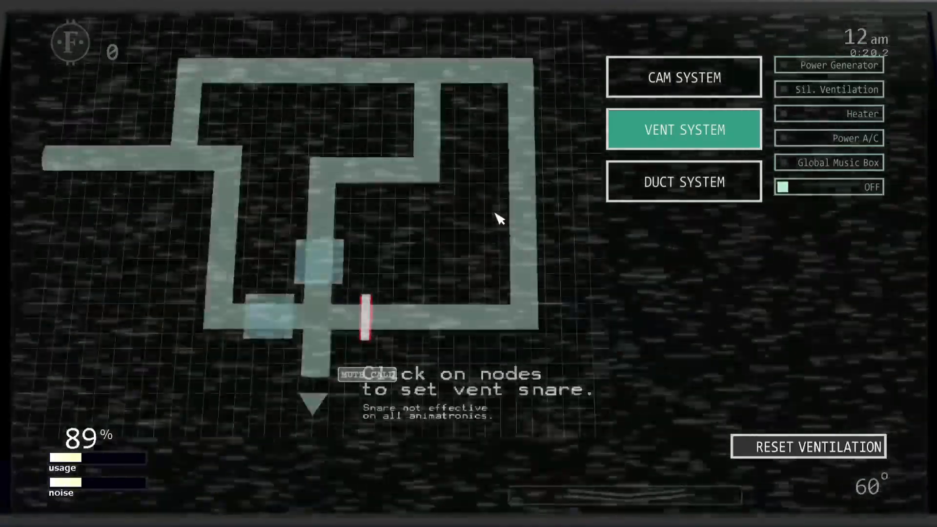
{"action": "left_click", "coordinate": [683, 182]}
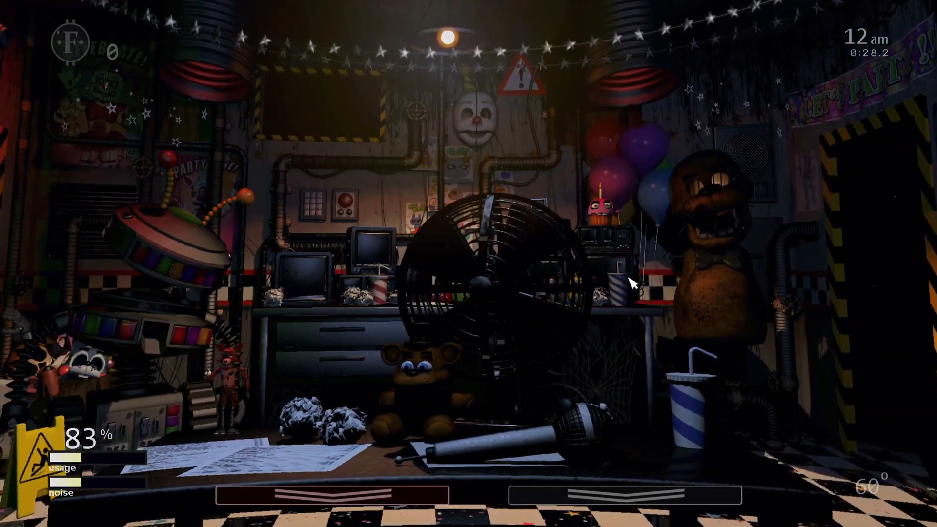
Step: Check the duct map and ride out the 240-point night until the roster returns
{"action": "left_click", "coordinate": [683, 182]}
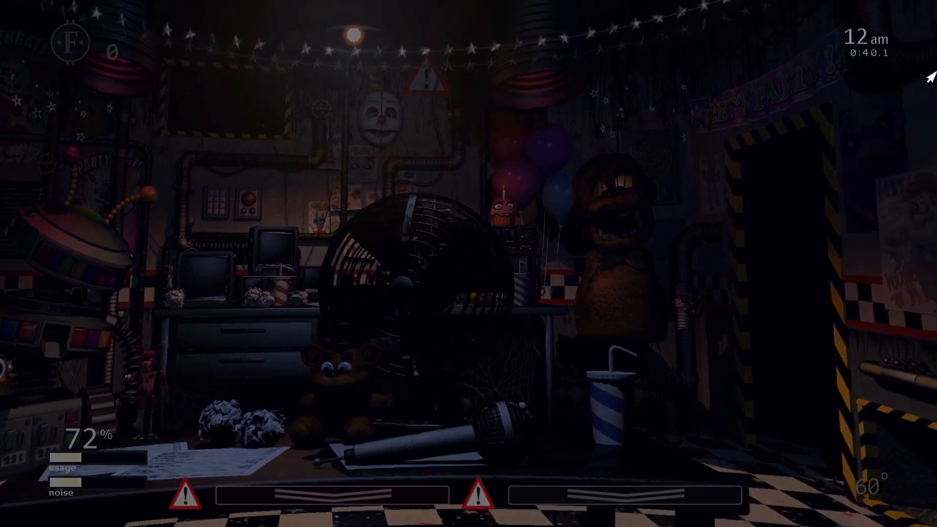
{"action": "left_click", "coordinate": [683, 181]}
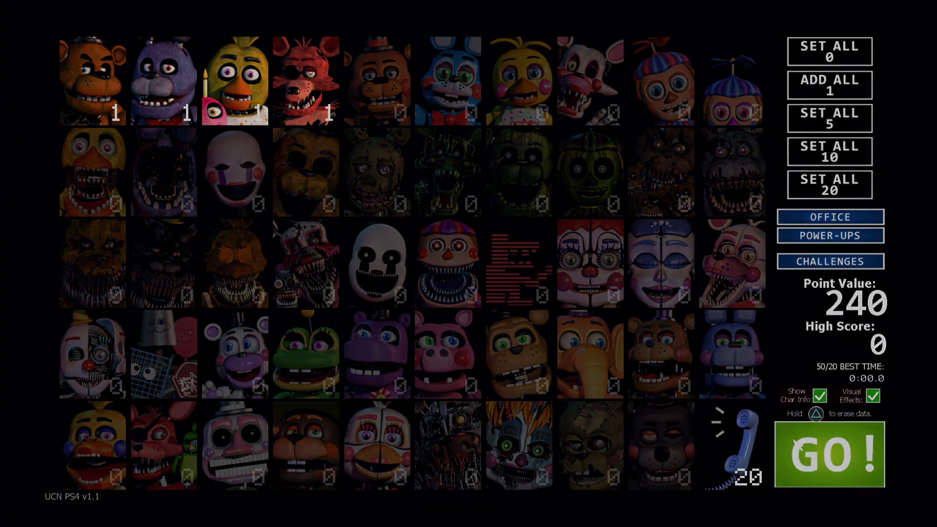
Step: Launch a second night from the unchanged 240-point roster
{"action": "left_click", "coordinate": [829, 453]}
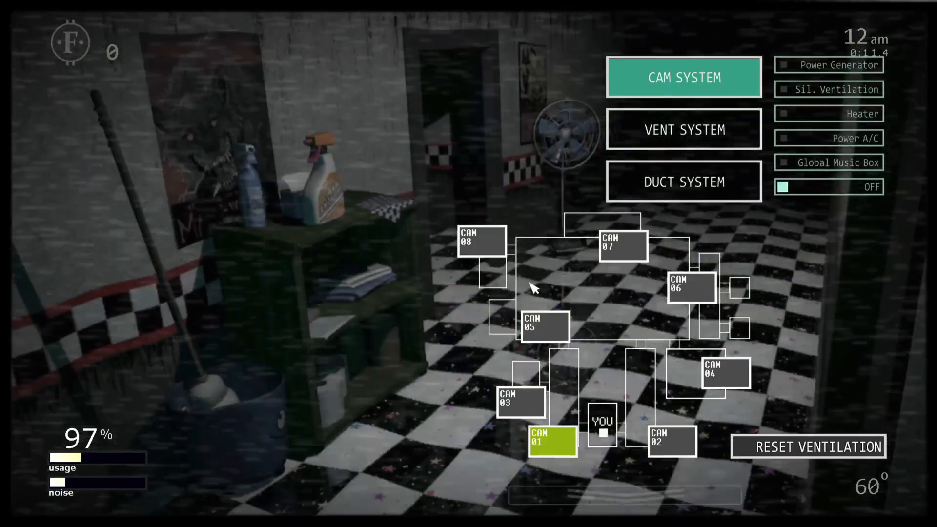
Step: Cycle the monitor from CAM 01 through the vent map, duct map and back to vents
{"action": "left_click", "coordinate": [683, 130]}
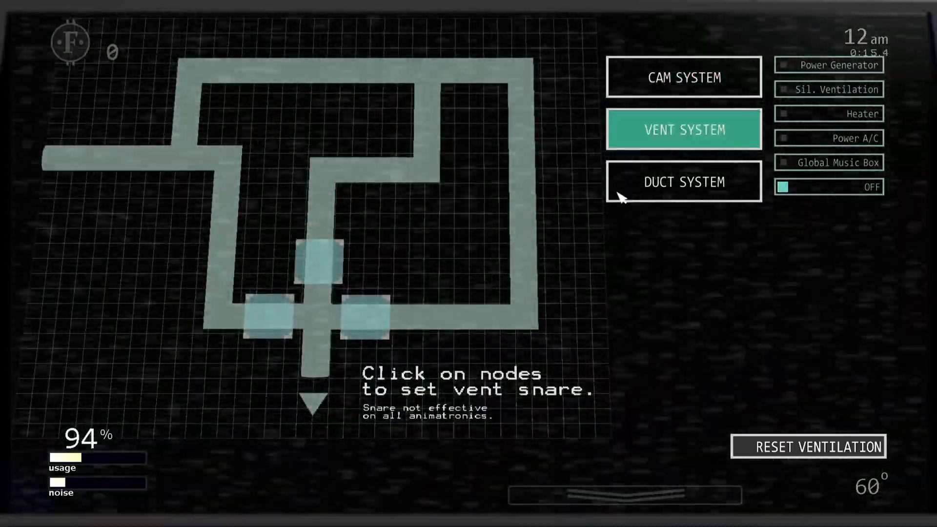
{"action": "left_click", "coordinate": [683, 182]}
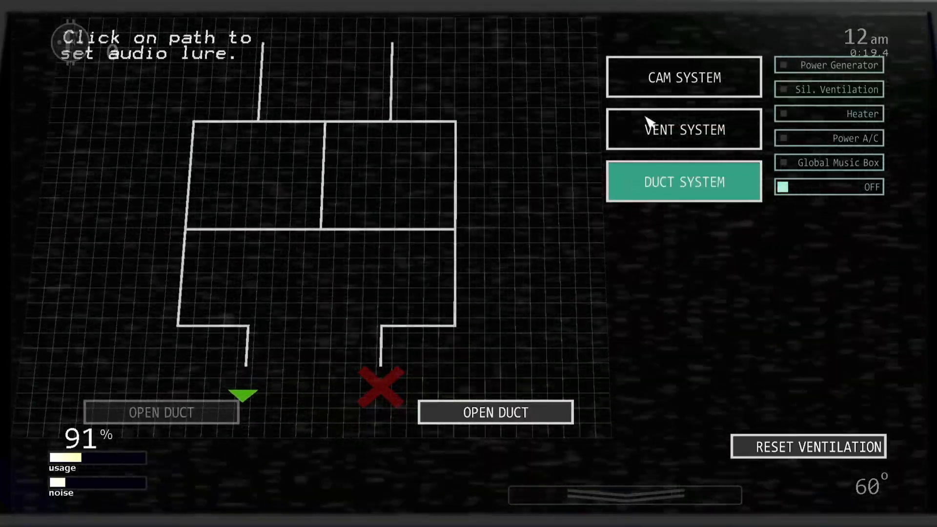
{"action": "left_click", "coordinate": [683, 129]}
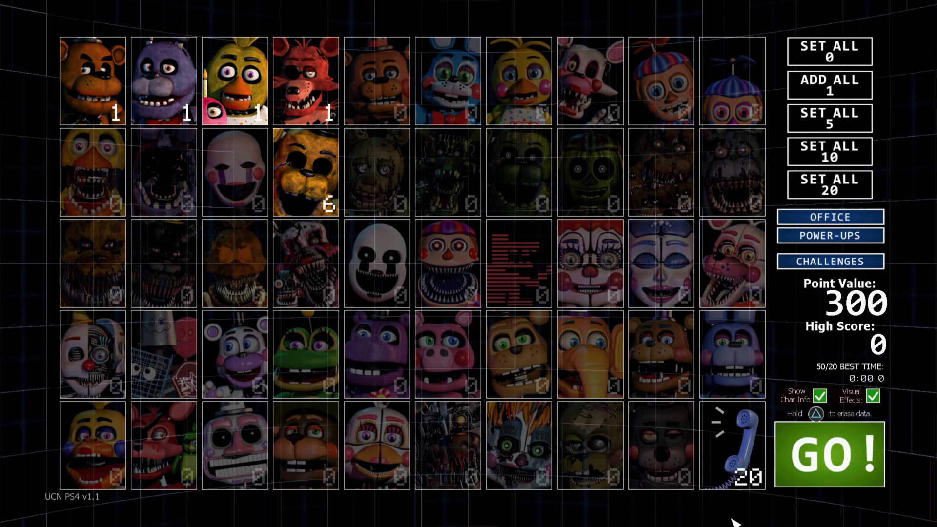
Step: Start a new night from the 300-point roster with Golden Freddy at level 6
{"action": "left_click", "coordinate": [829, 452]}
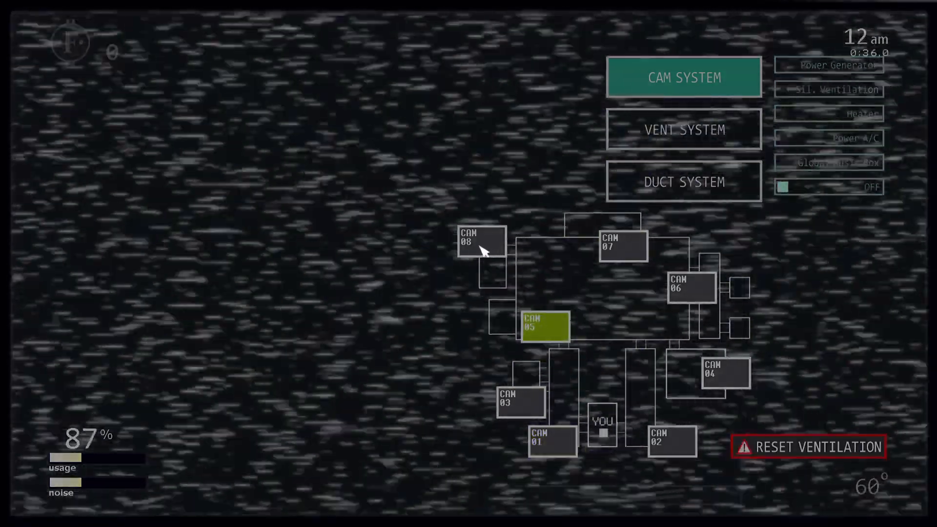
Step: Move from CAM 05 to the CAM 08 feed while the ventilation warning flashes
{"action": "left_click", "coordinate": [520, 402]}
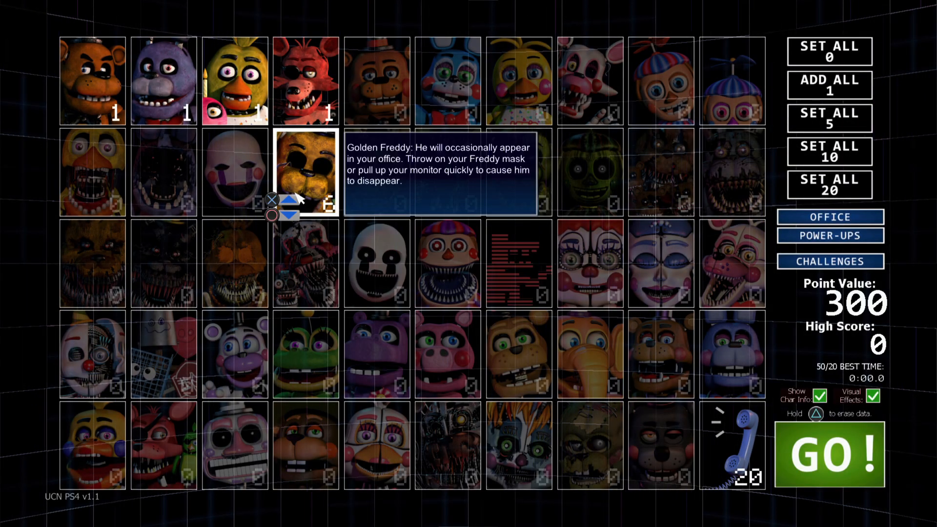
Step: Lower Golden Freddy to level 0, dropping the roster value back to 240
{"action": "left_click", "coordinate": [293, 215]}
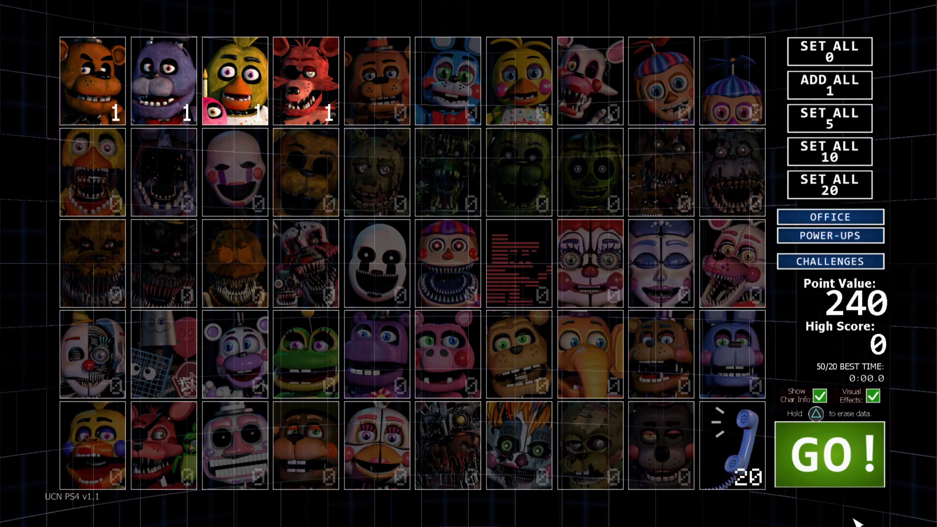
{"action": "mouse_move", "coordinate": [661, 349]}
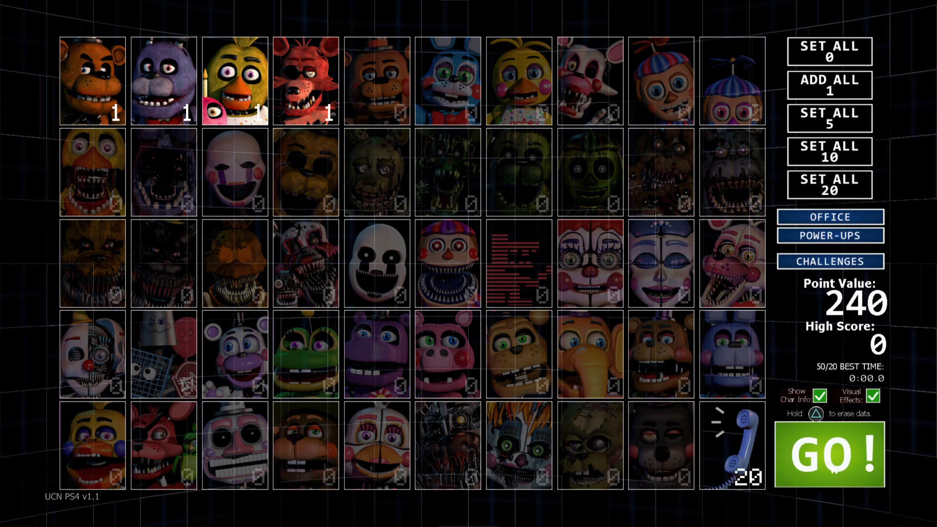
Step: Run the 240-point night, watching CAM 06 and one more feed until it ends
{"action": "left_click", "coordinate": [829, 450]}
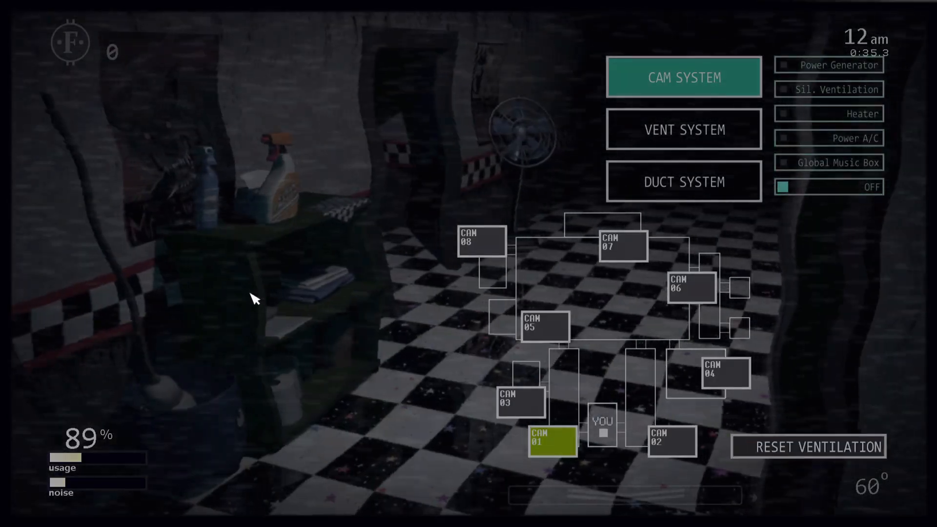
{"action": "left_click", "coordinate": [481, 240]}
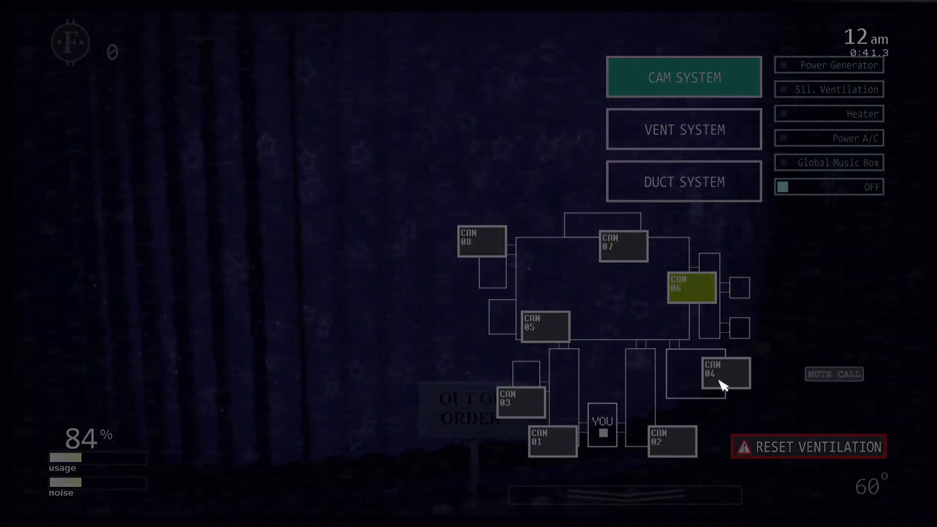
{"action": "left_click", "coordinate": [725, 373]}
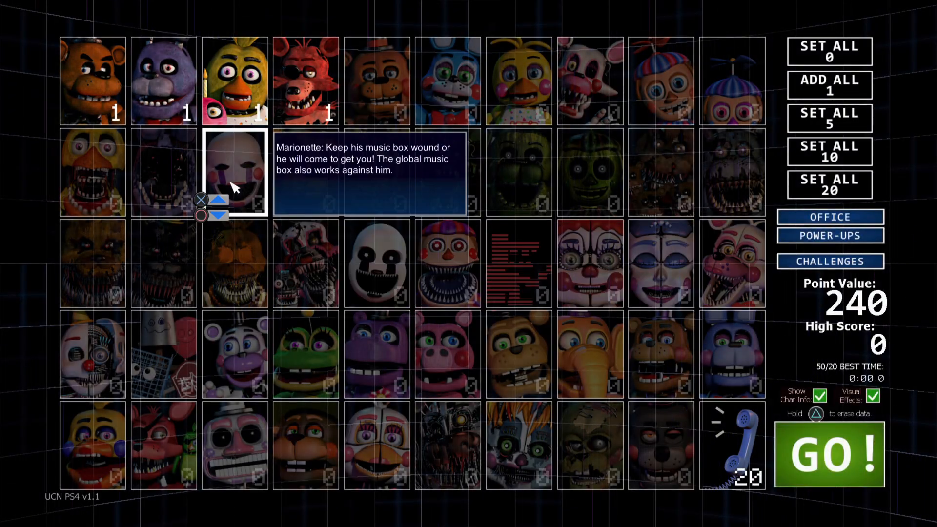
{"action": "mouse_move", "coordinate": [143, 13]}
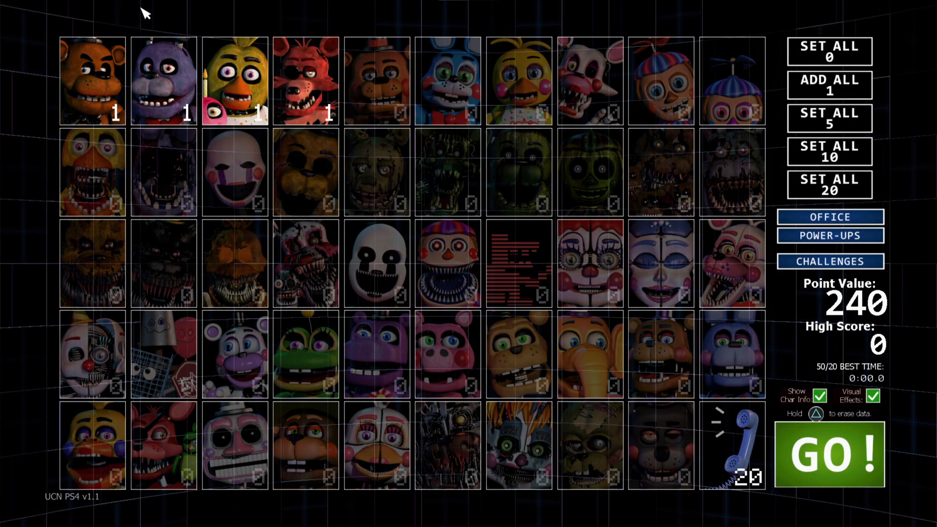
{"action": "mouse_move", "coordinate": [276, 185]}
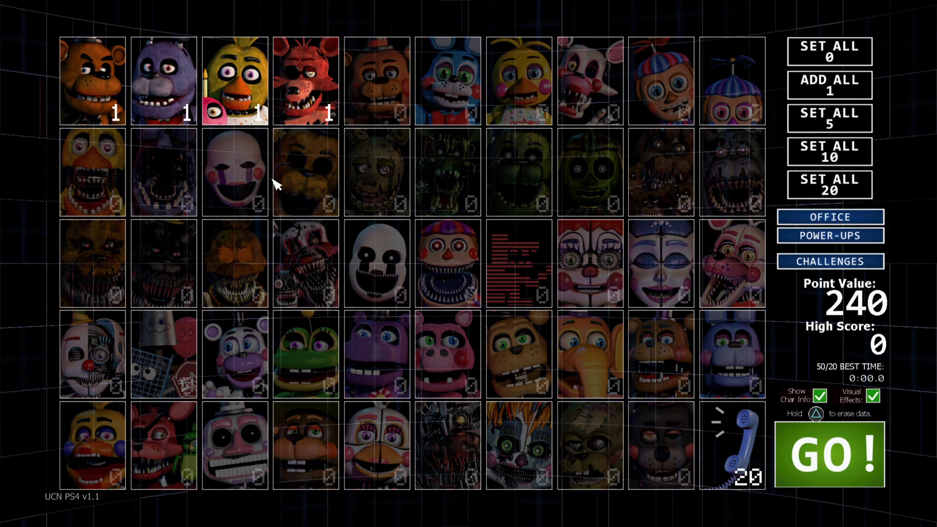
{"action": "left_click", "coordinate": [305, 172]}
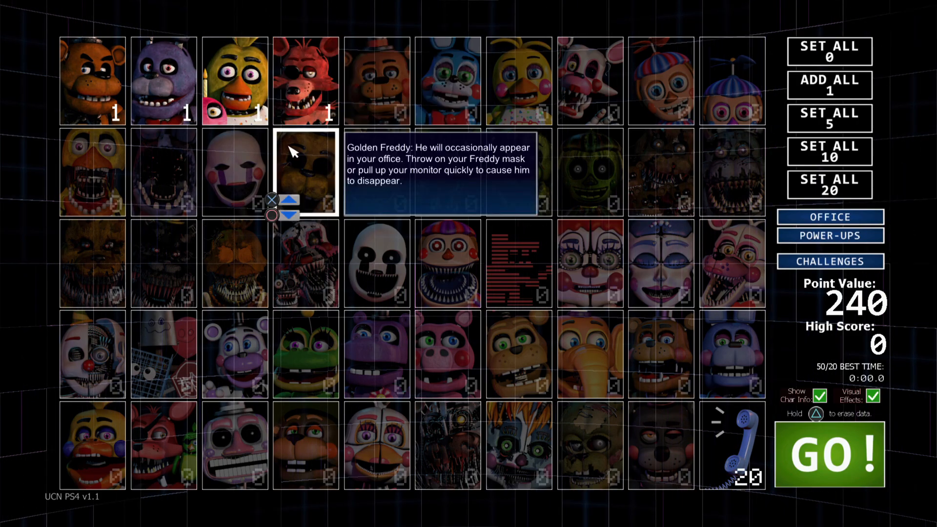
{"action": "mouse_move", "coordinate": [313, 184]}
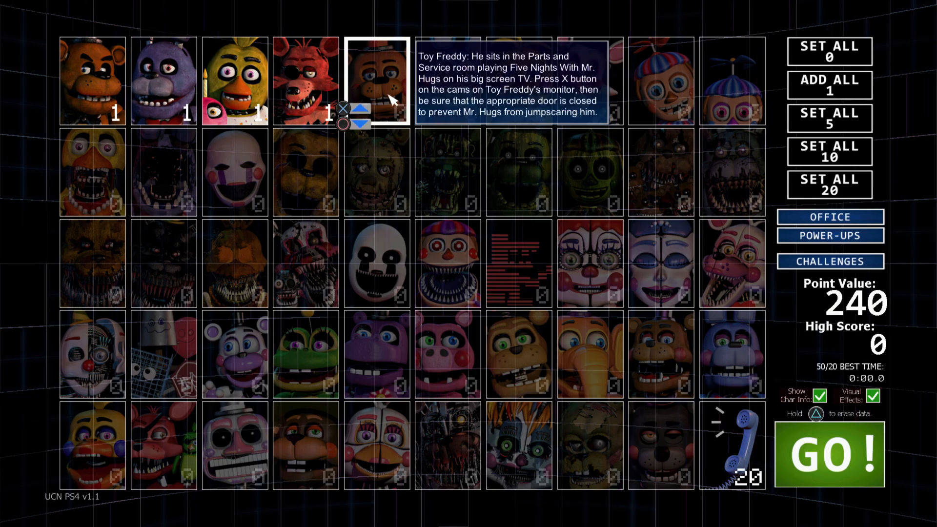
{"action": "mouse_move", "coordinate": [376, 172]}
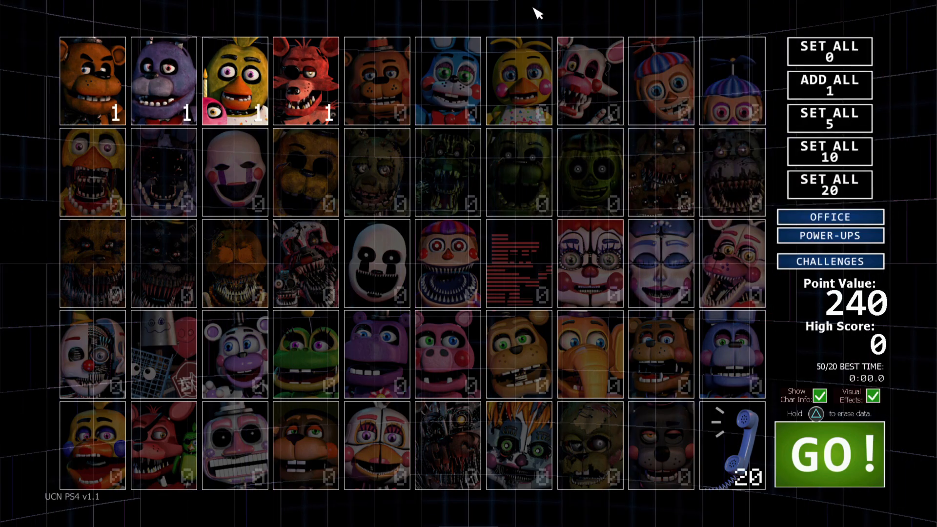
{"action": "mouse_move", "coordinate": [435, 222]}
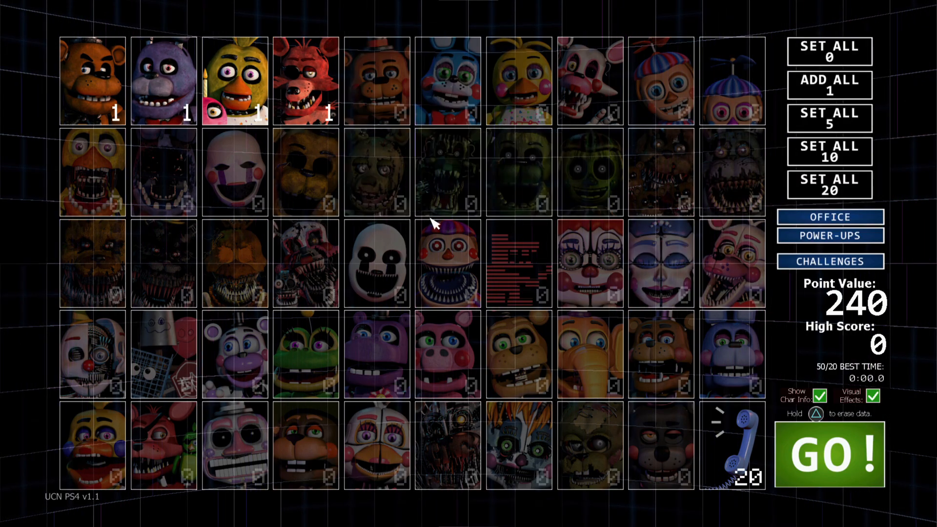
{"action": "mouse_move", "coordinate": [472, 15]}
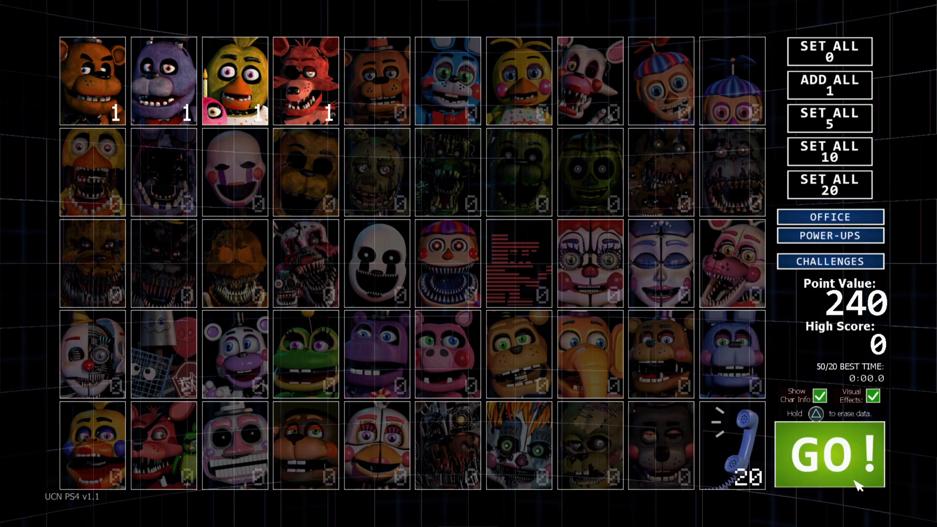
Step: Begin the night and scan CAM 08 and CAM 07 before switching to the vent map
{"action": "left_click", "coordinate": [829, 453]}
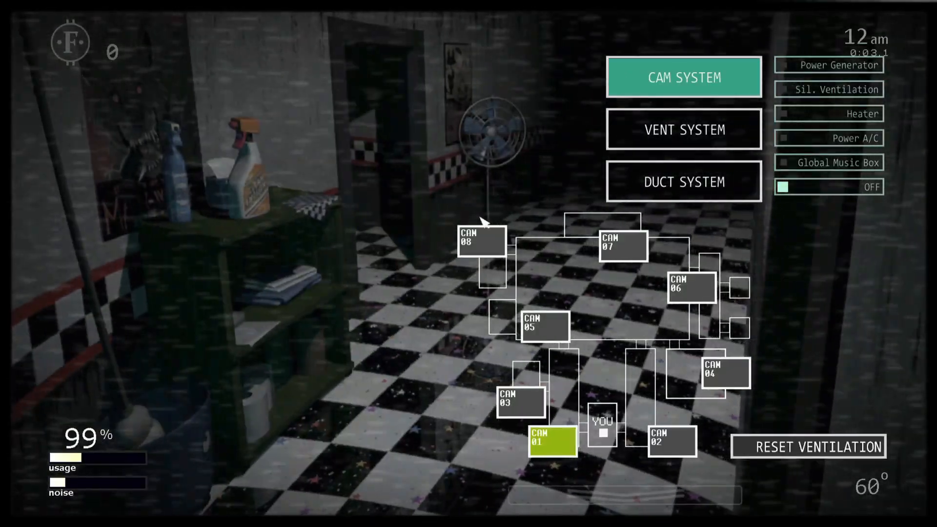
{"action": "left_click", "coordinate": [481, 241]}
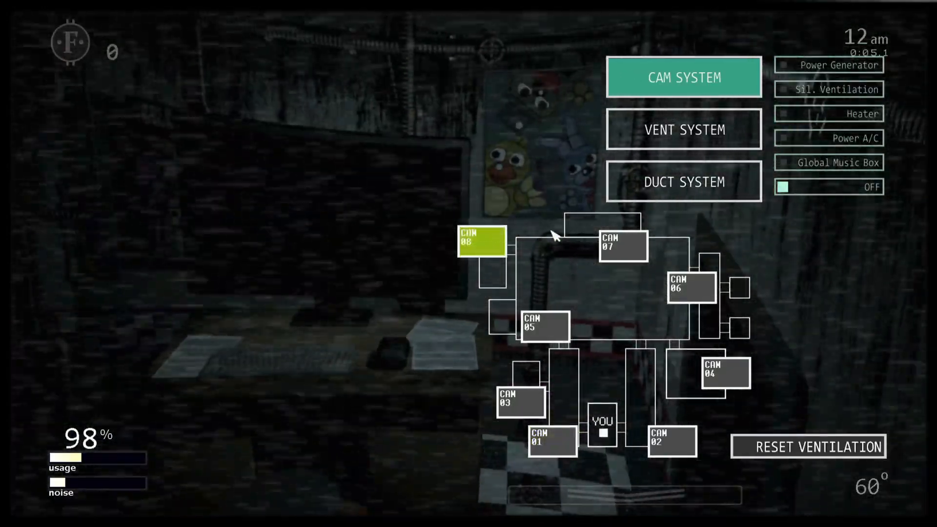
{"action": "left_click", "coordinate": [623, 244]}
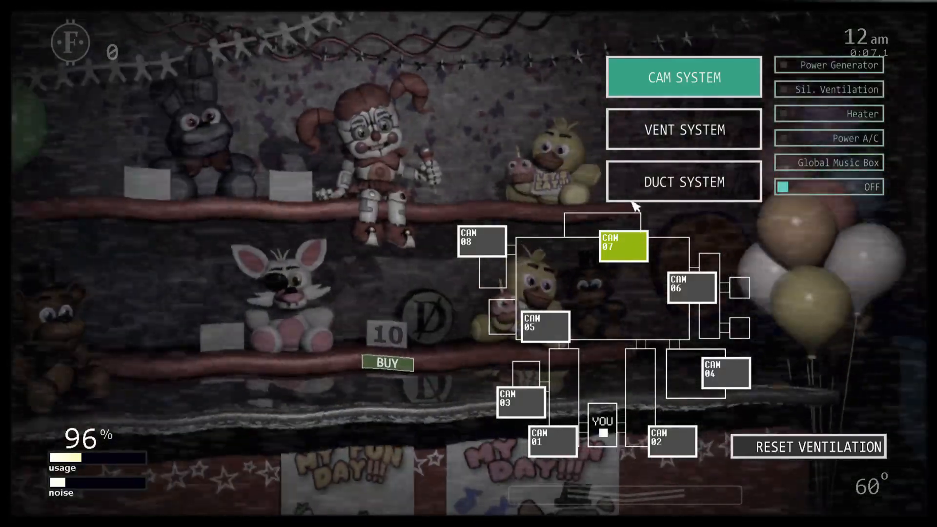
{"action": "left_click", "coordinate": [683, 129]}
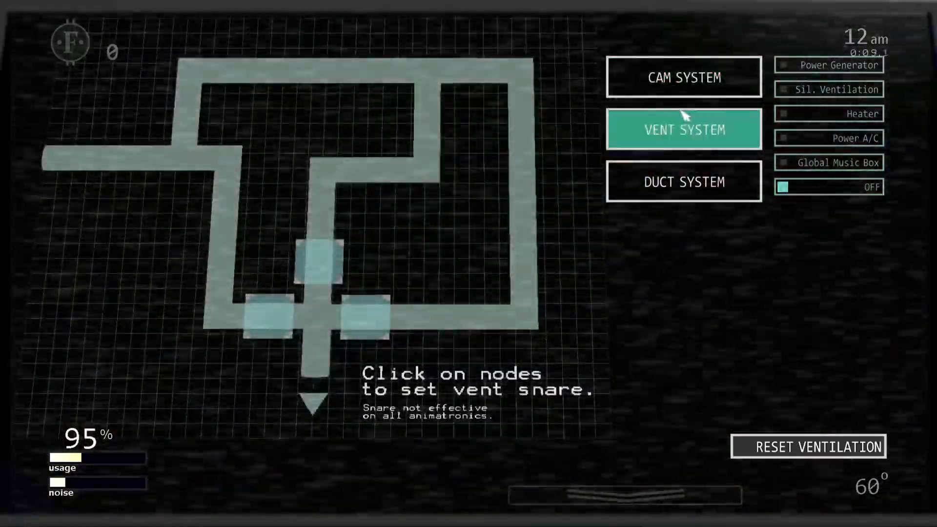
Step: Glance at the duct map, return to the cameras and watch CAM 05 until 1 AM
{"action": "left_click", "coordinate": [683, 182]}
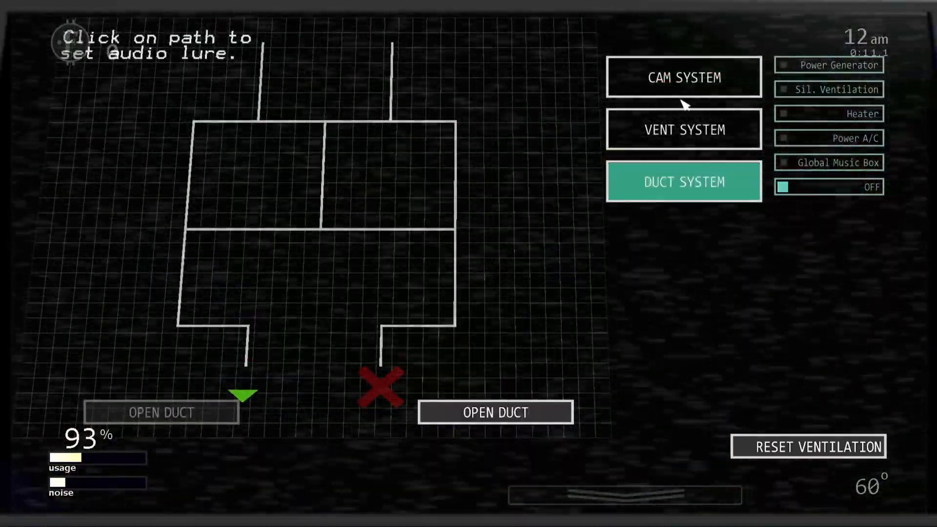
{"action": "left_click", "coordinate": [683, 129]}
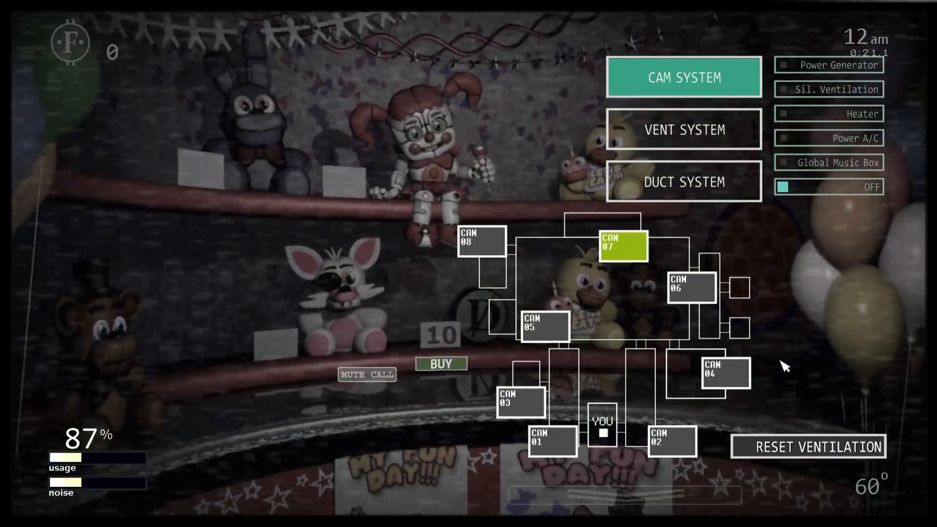
{"action": "left_click", "coordinate": [542, 327]}
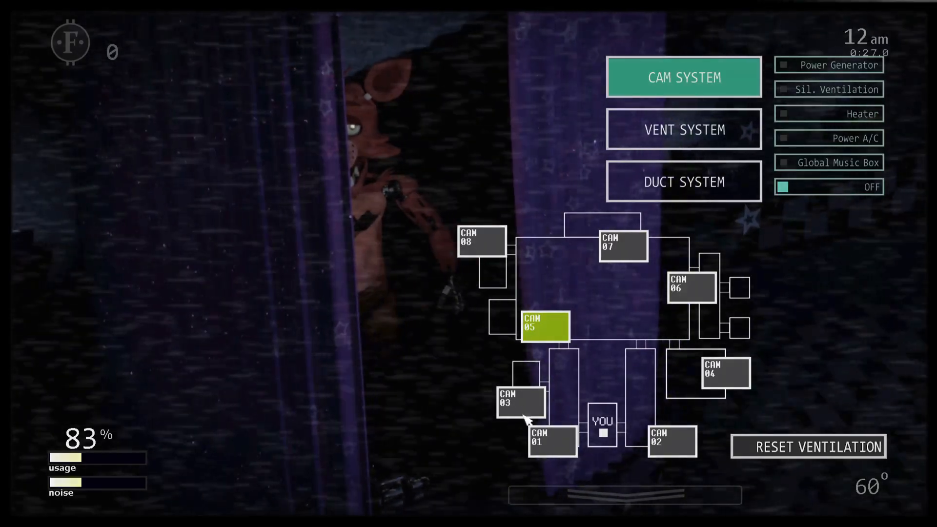
{"action": "left_click", "coordinate": [520, 400]}
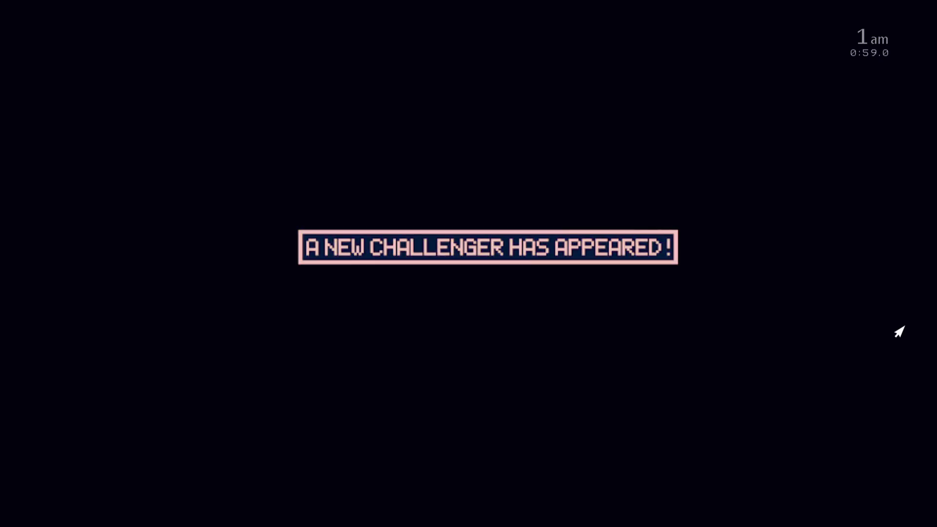
{"action": "mouse_move", "coordinate": [599, 12]}
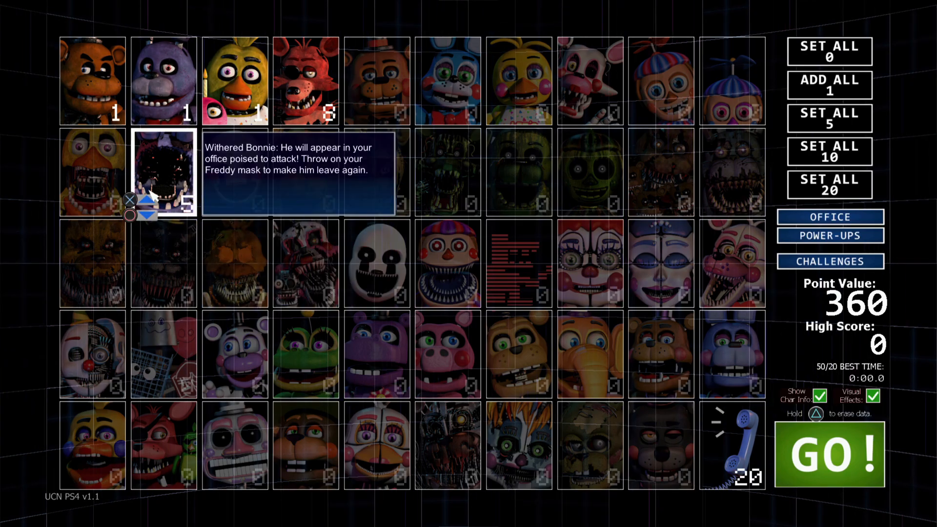
Step: Lower Withered Bonnie to level 0 (310 points) and view Molten Freddy's description
{"action": "left_click", "coordinate": [147, 211]}
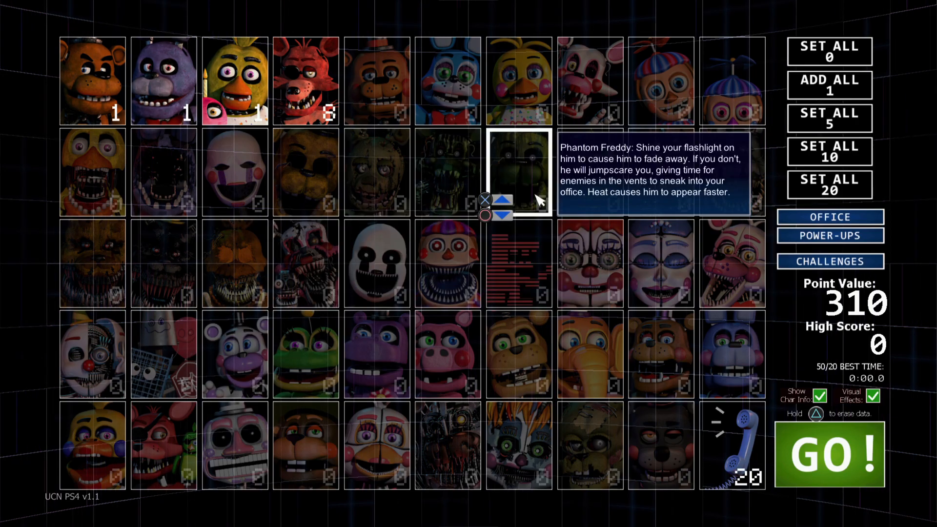
{"action": "mouse_move", "coordinate": [9, 124]}
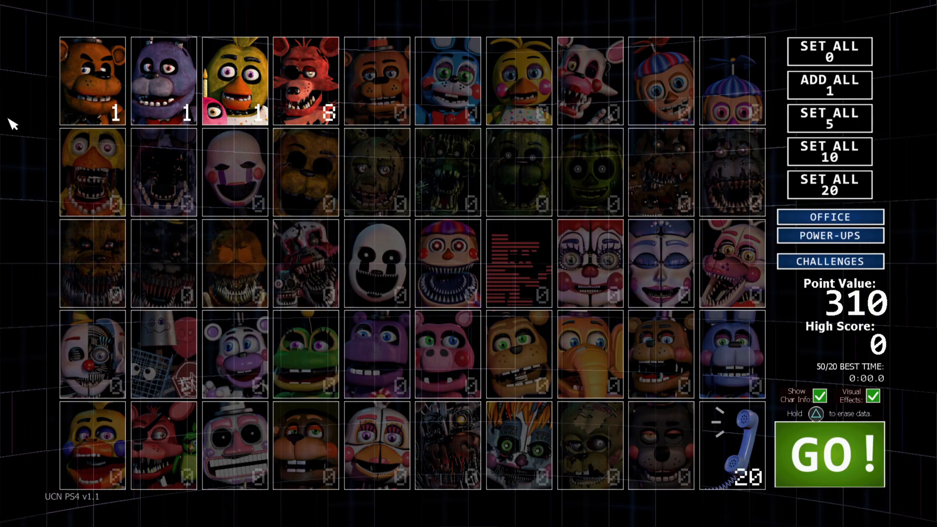
{"action": "mouse_move", "coordinate": [197, 13]}
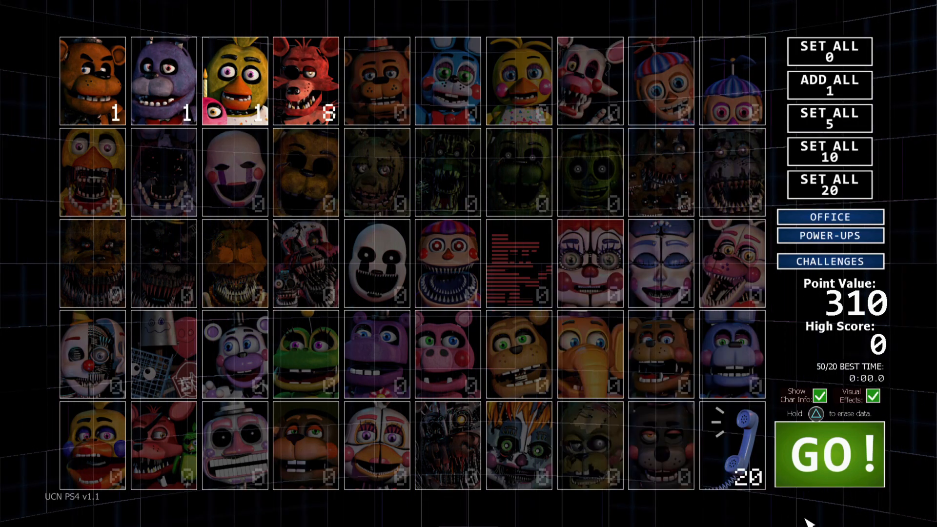
{"action": "mouse_move", "coordinate": [39, 146]}
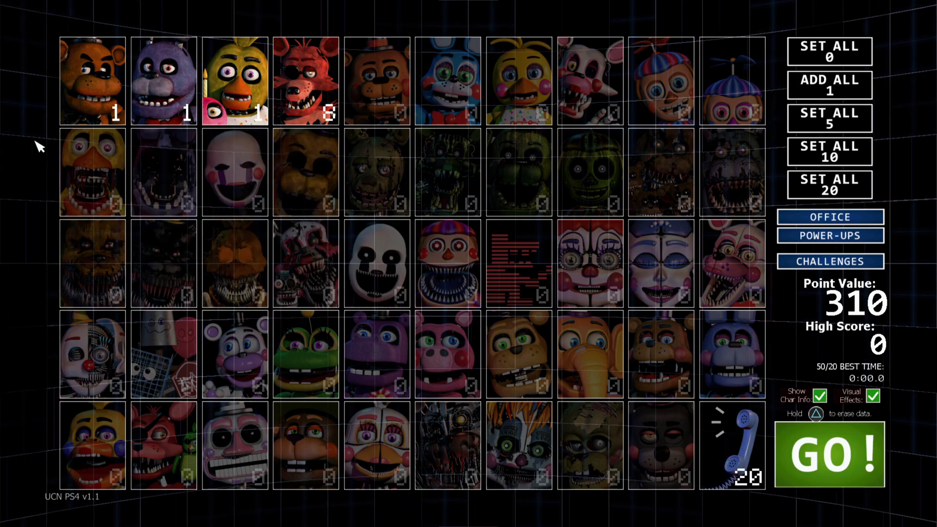
{"action": "mouse_move", "coordinate": [631, 12]}
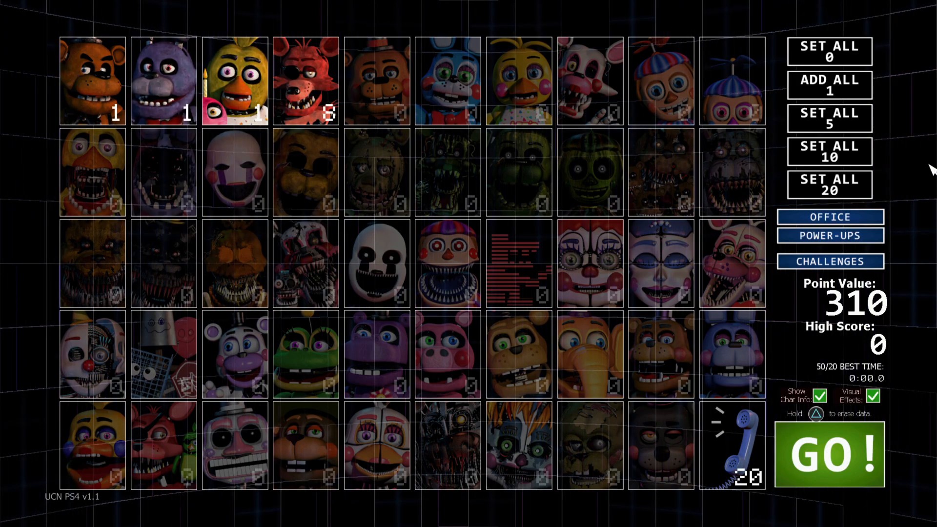
{"action": "mouse_move", "coordinate": [586, 520]}
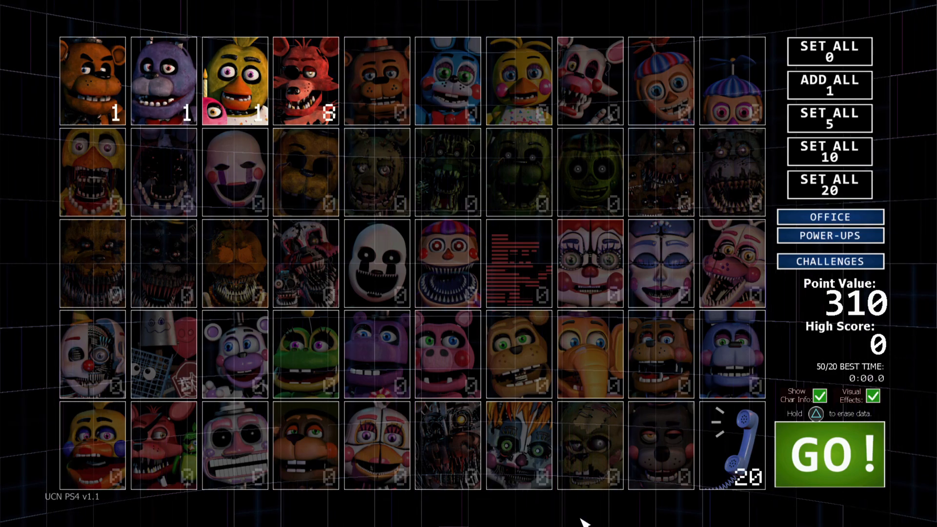
{"action": "left_click", "coordinate": [448, 443]}
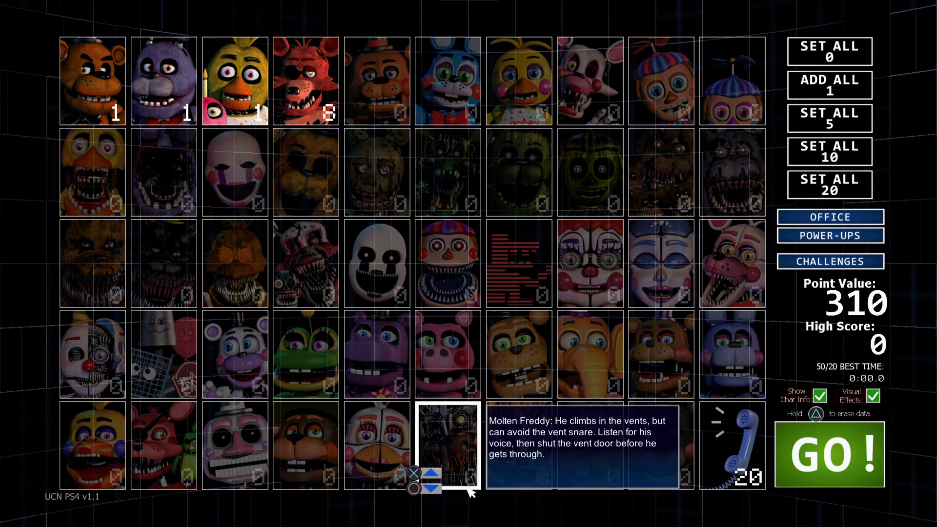
{"action": "mouse_move", "coordinate": [12, 233]}
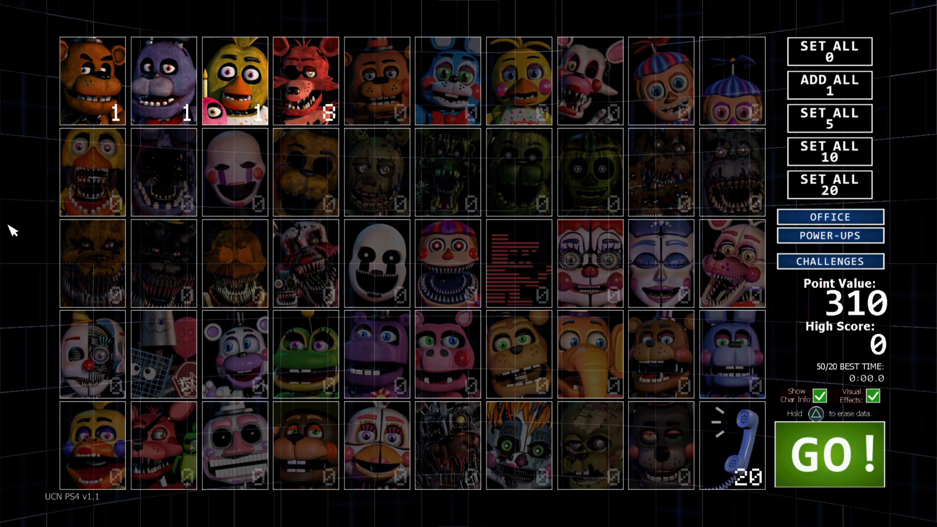
{"action": "mouse_move", "coordinate": [667, 12]}
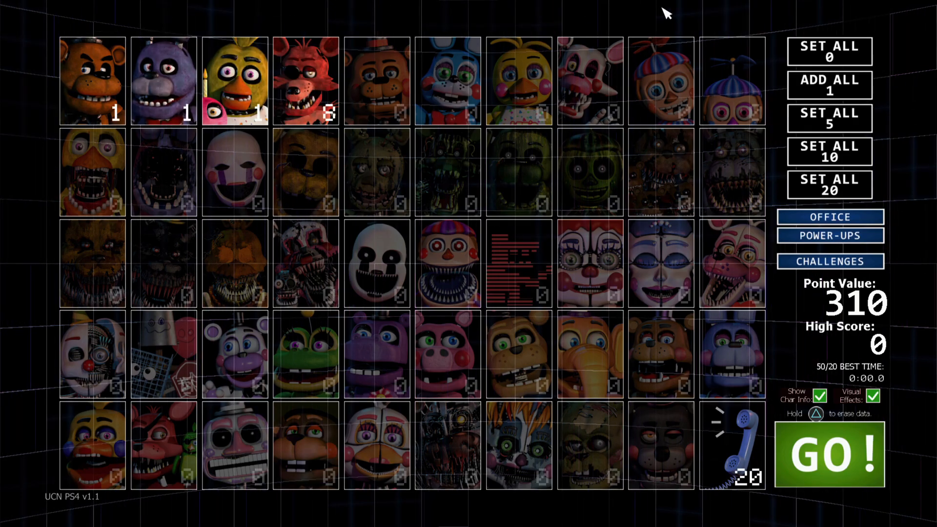
{"action": "mouse_move", "coordinate": [750, 521]}
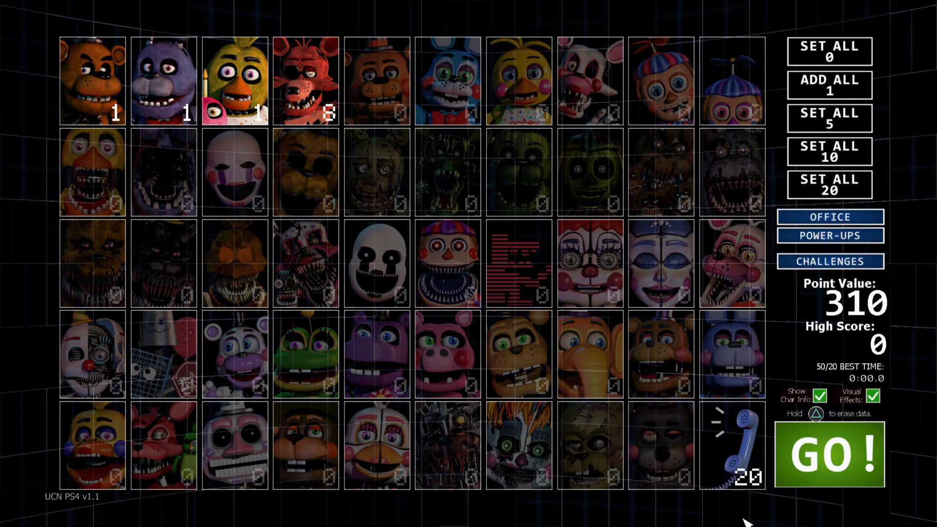
Step: From the Challenges list apply Bears Attack 1, 2 and finally 3
{"action": "left_click", "coordinate": [518, 172]}
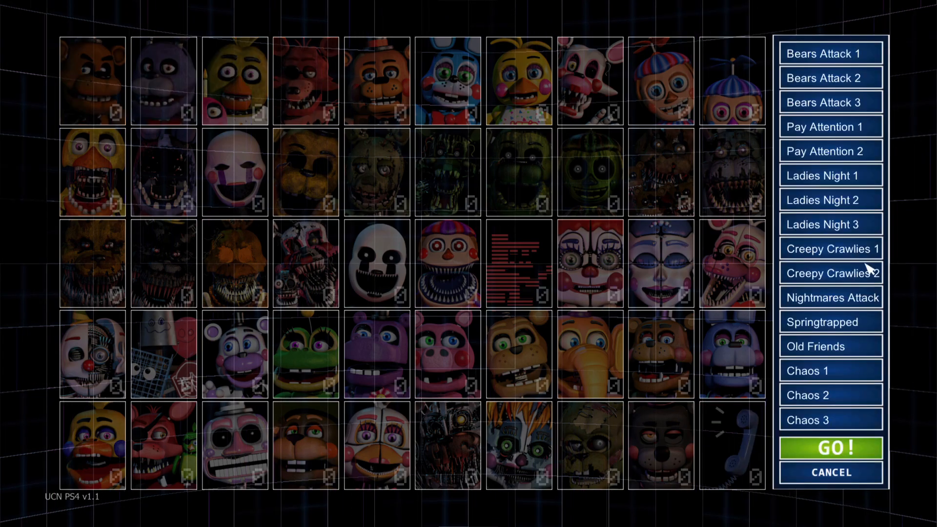
{"action": "left_click", "coordinate": [829, 53]}
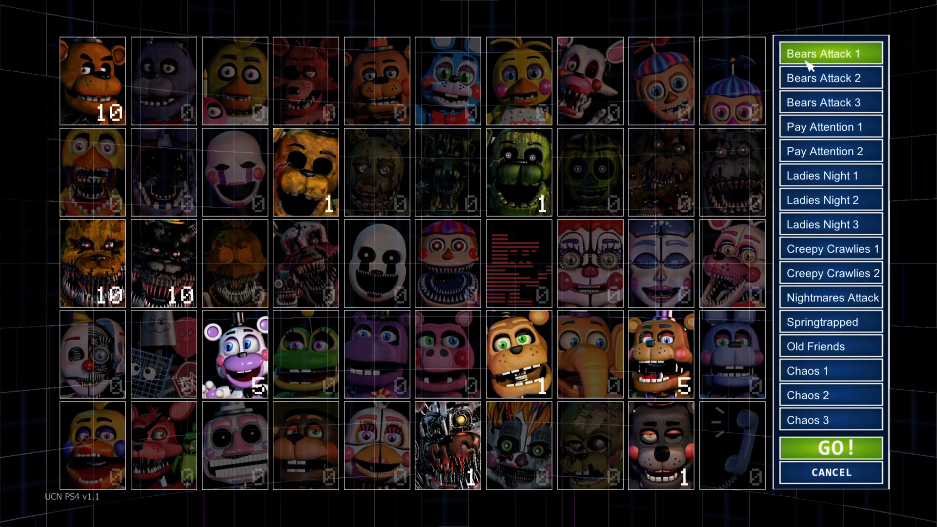
{"action": "left_click", "coordinate": [829, 78]}
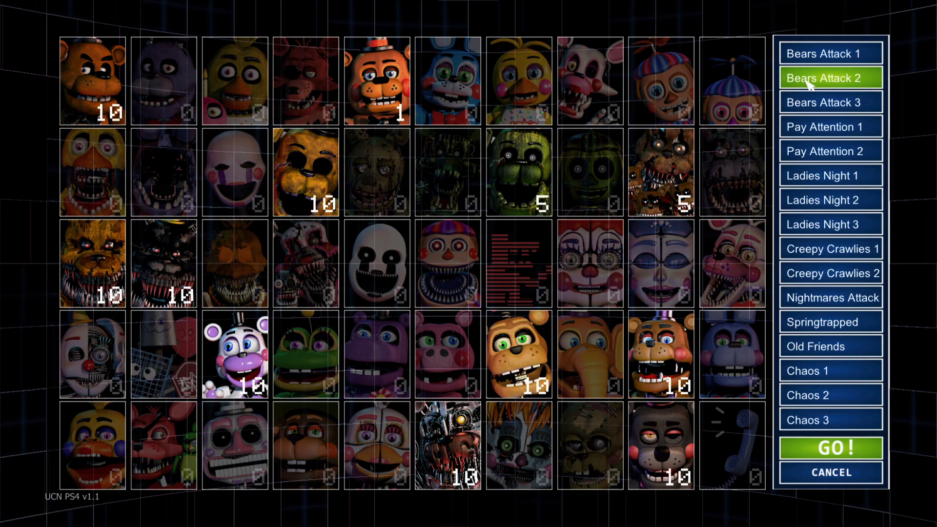
{"action": "left_click", "coordinate": [829, 101]}
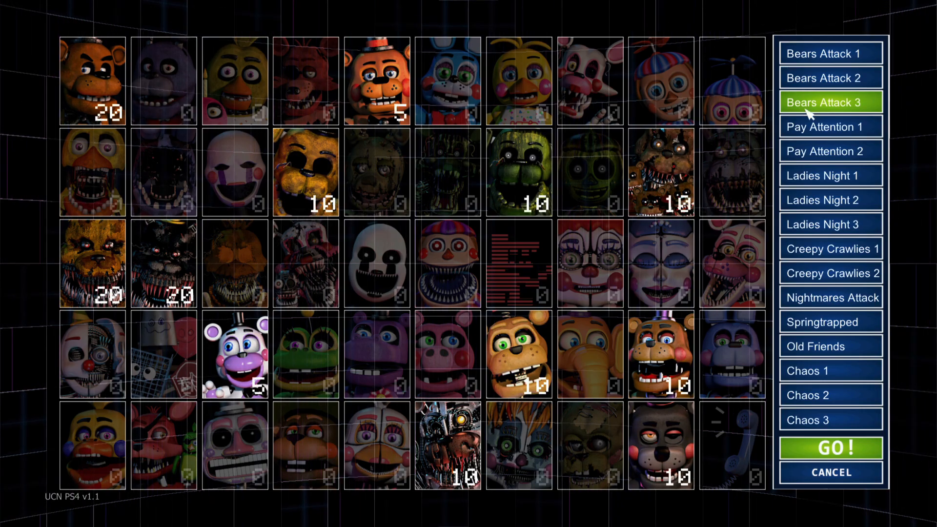
{"action": "mouse_move", "coordinate": [811, 143]}
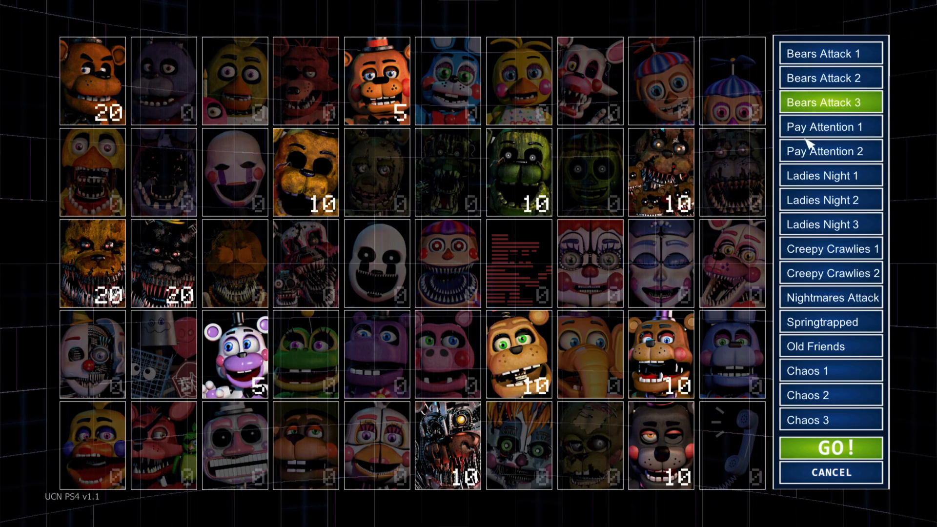
{"action": "mouse_move", "coordinate": [839, 421]}
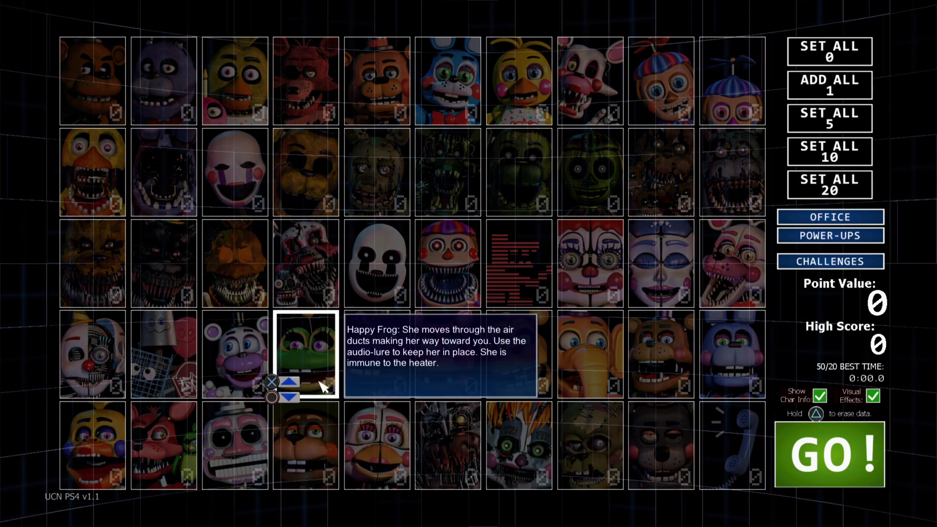
{"action": "mouse_move", "coordinate": [287, 341]}
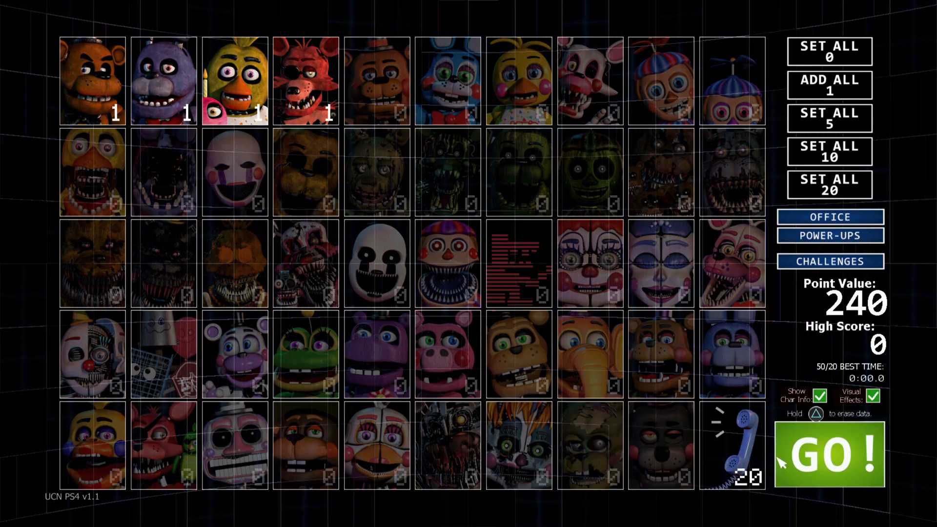
Step: Run the night checking the curtain and hallway feeds, lower the monitor and honk Freddy's nose
{"action": "left_click", "coordinate": [829, 451]}
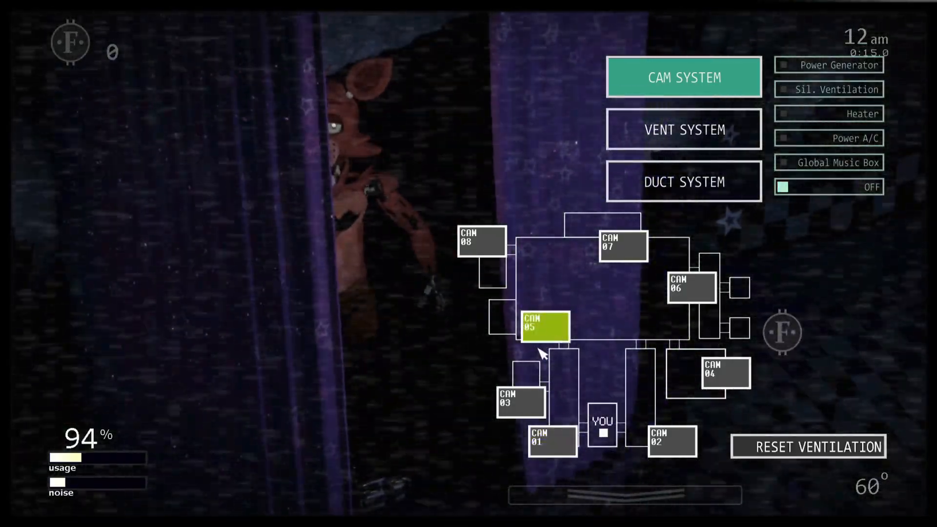
{"action": "left_click", "coordinate": [519, 401]}
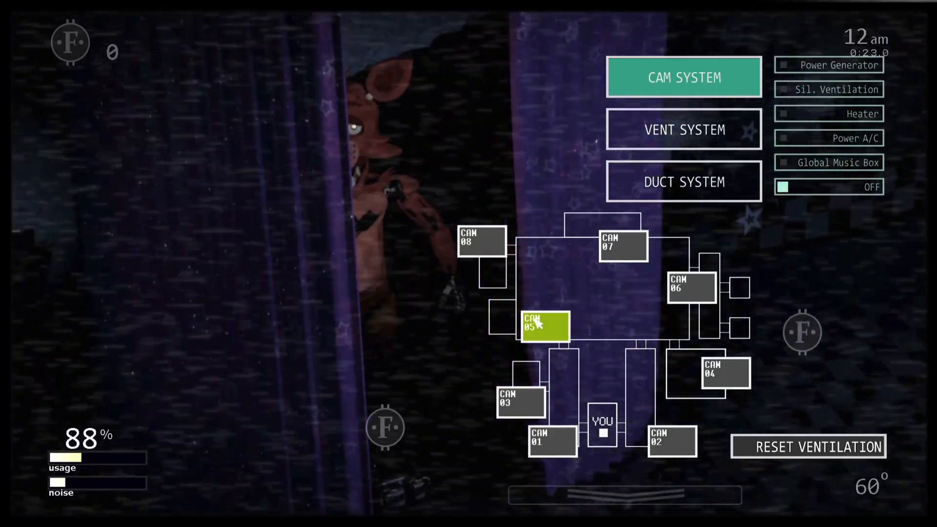
{"action": "left_click", "coordinate": [520, 401]}
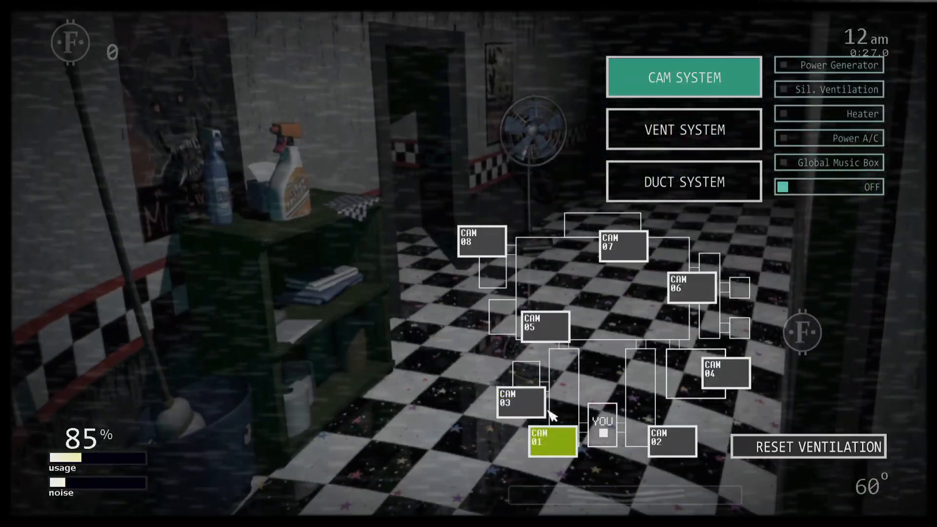
{"action": "left_click", "coordinate": [542, 328]}
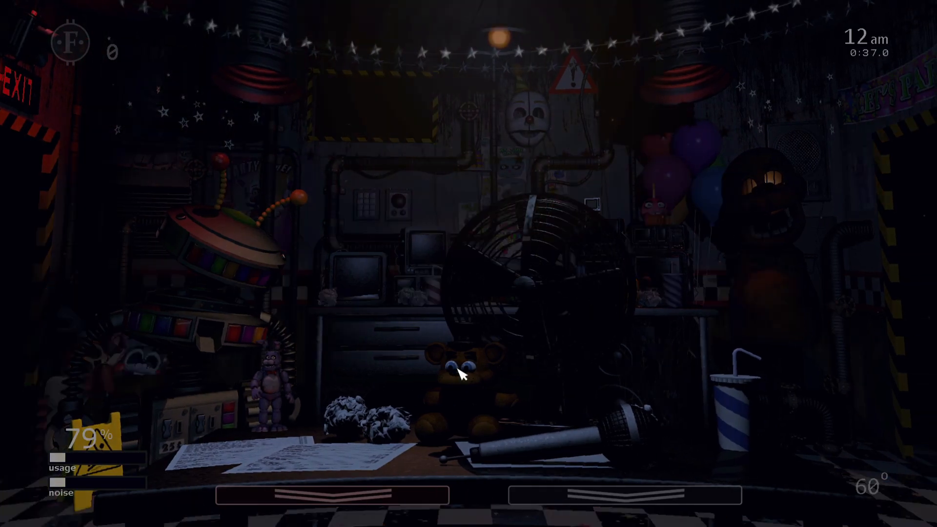
{"action": "left_click", "coordinate": [683, 129]}
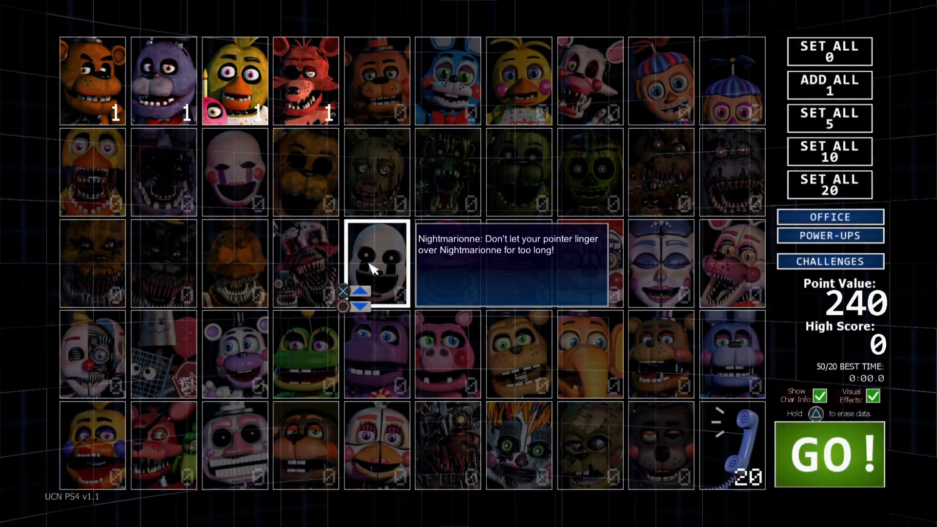
{"action": "mouse_move", "coordinate": [376, 173]}
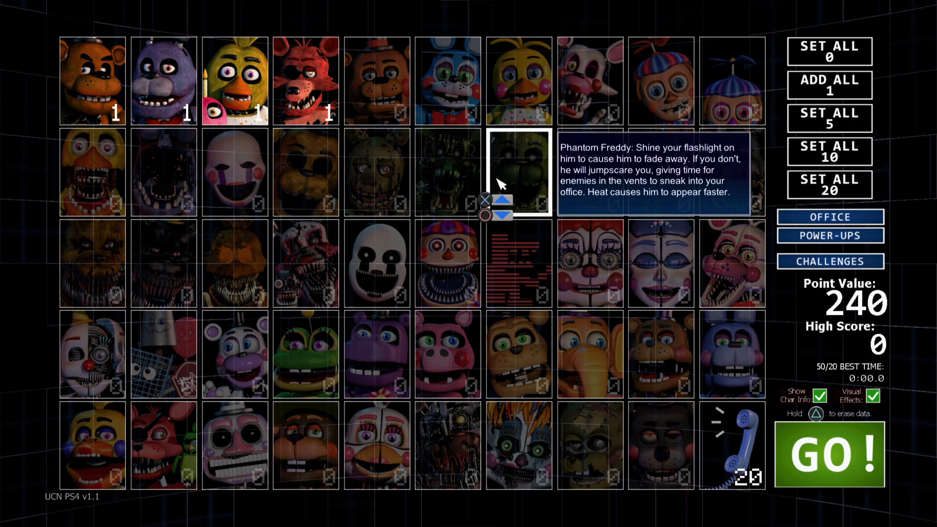
Step: Launch a fresh night with the unchanged 240-point roster
{"action": "left_click", "coordinate": [829, 451]}
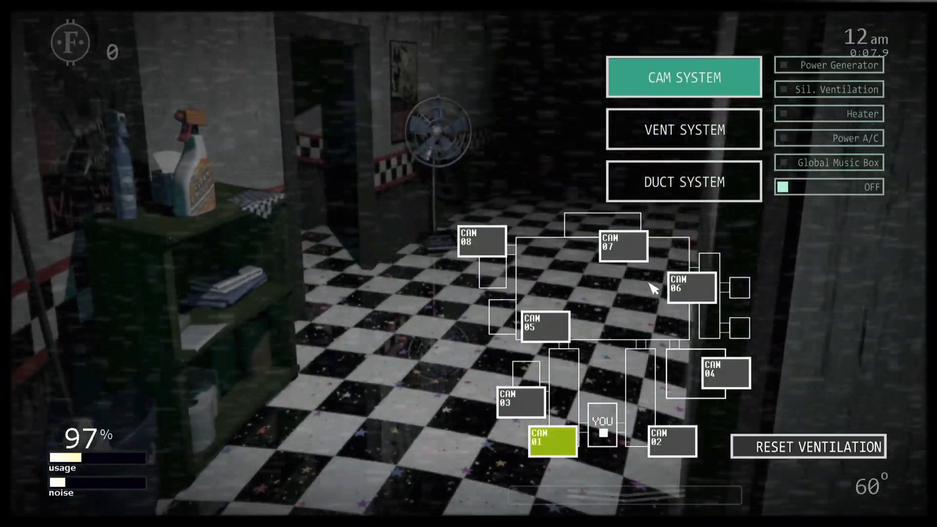
Step: Cycle CAM 05, 03, 05, 06, 07, 05 and 01 to track the animatronics
{"action": "left_click", "coordinate": [543, 327]}
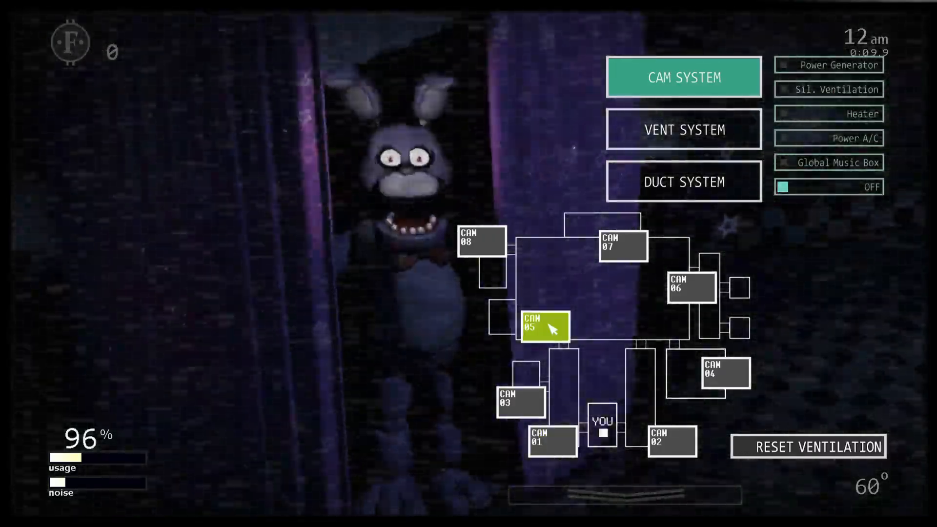
{"action": "left_click", "coordinate": [519, 402]}
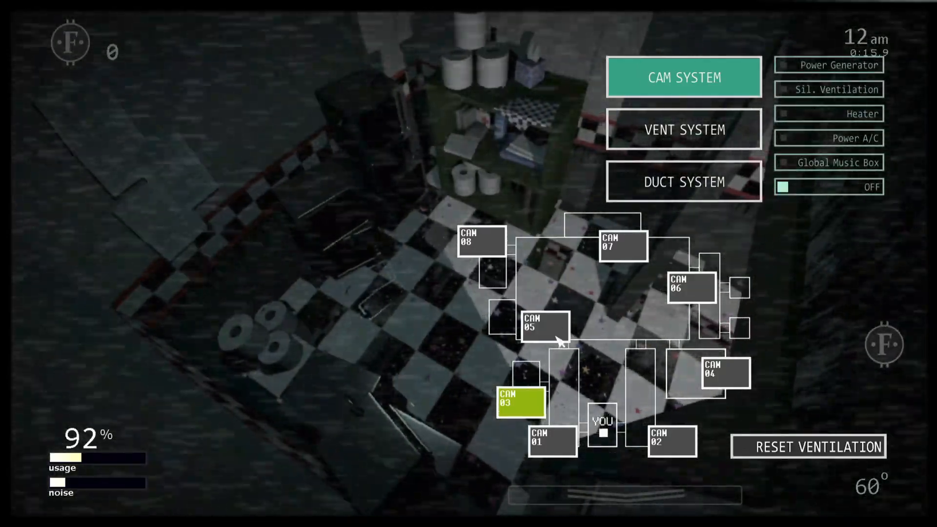
{"action": "left_click", "coordinate": [542, 327]}
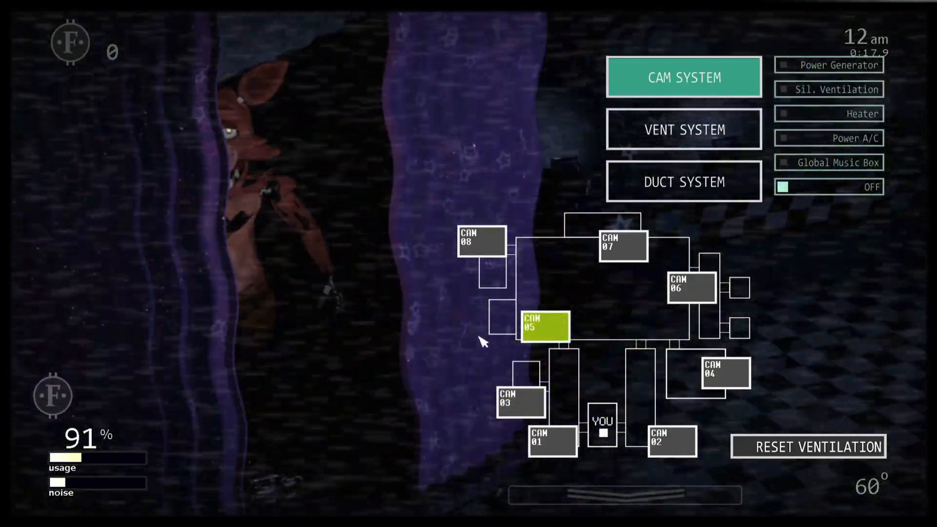
{"action": "mouse_move", "coordinate": [467, 313]}
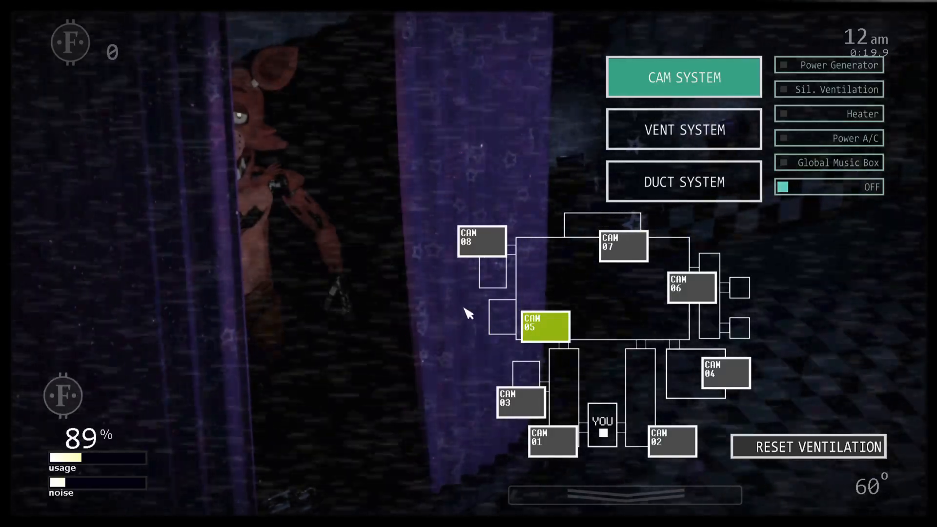
{"action": "left_click", "coordinate": [481, 241]}
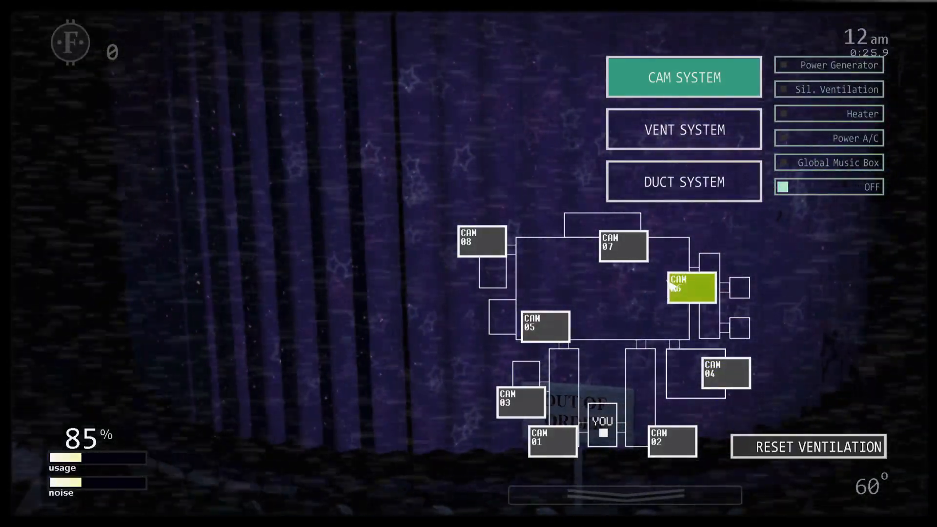
{"action": "left_click", "coordinate": [622, 245]}
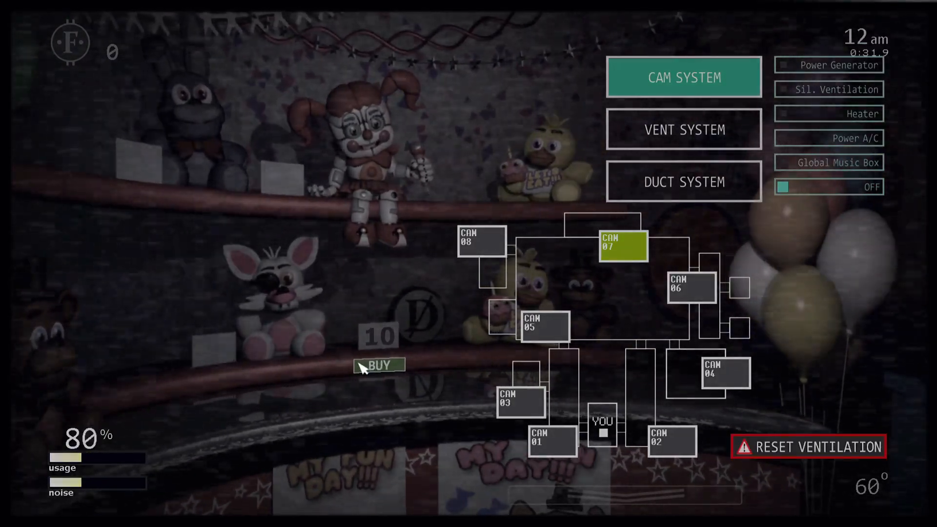
{"action": "left_click", "coordinate": [544, 325]}
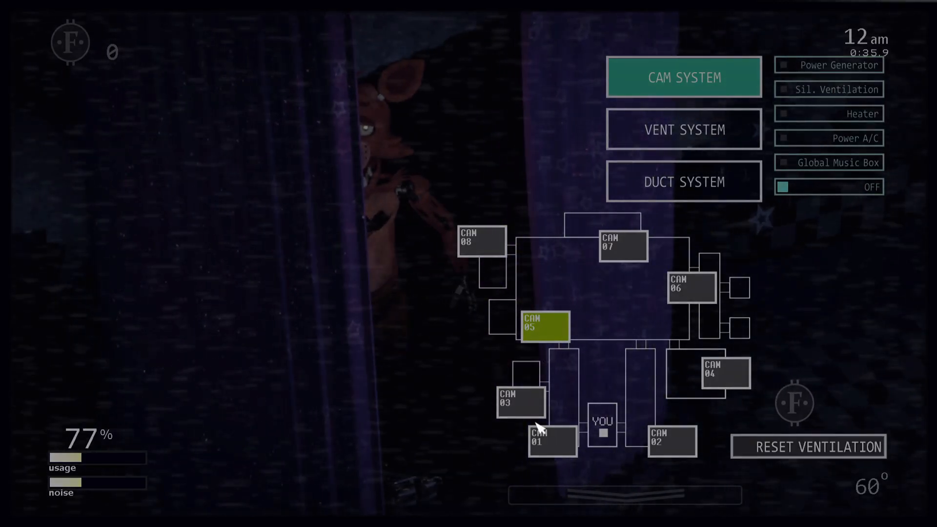
{"action": "left_click", "coordinate": [683, 129]}
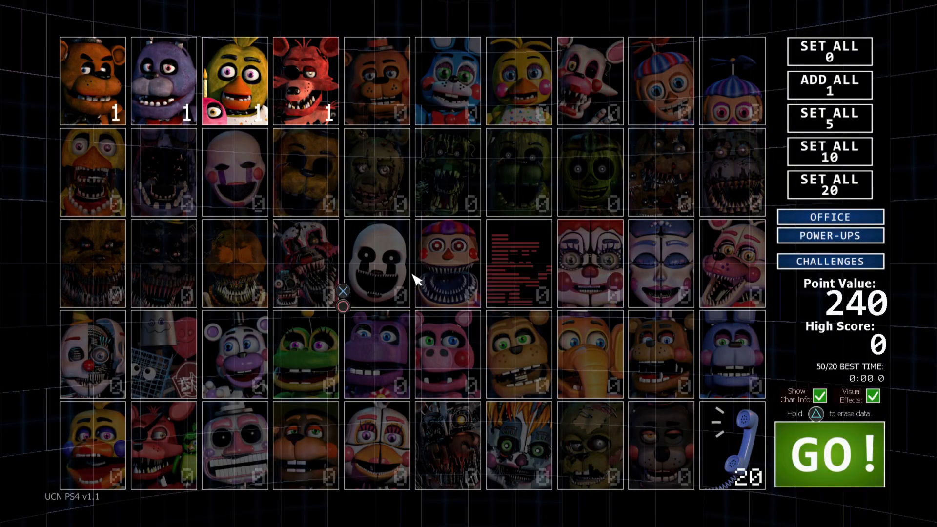
{"action": "mouse_move", "coordinate": [809, 475]}
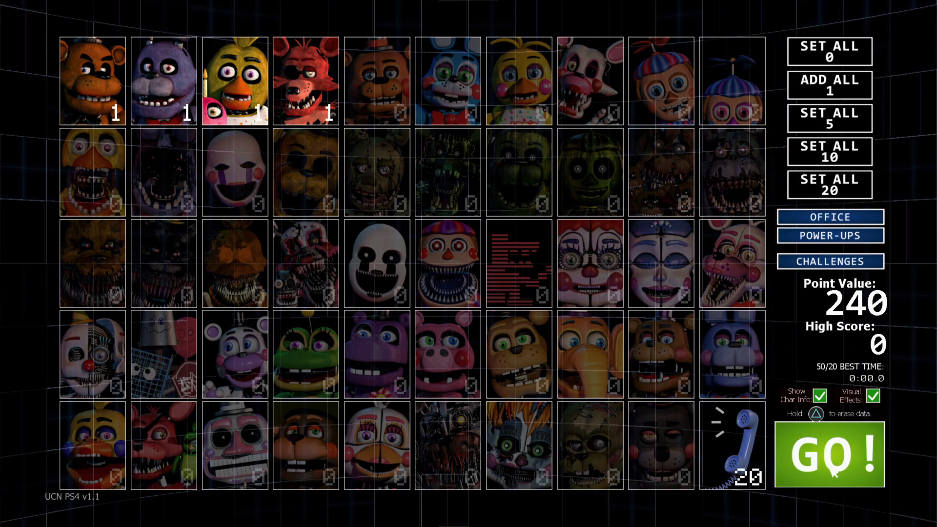
Step: Apply the Old Friends preset, setting twelve classic animatronics to level 20
{"action": "left_click", "coordinate": [829, 262]}
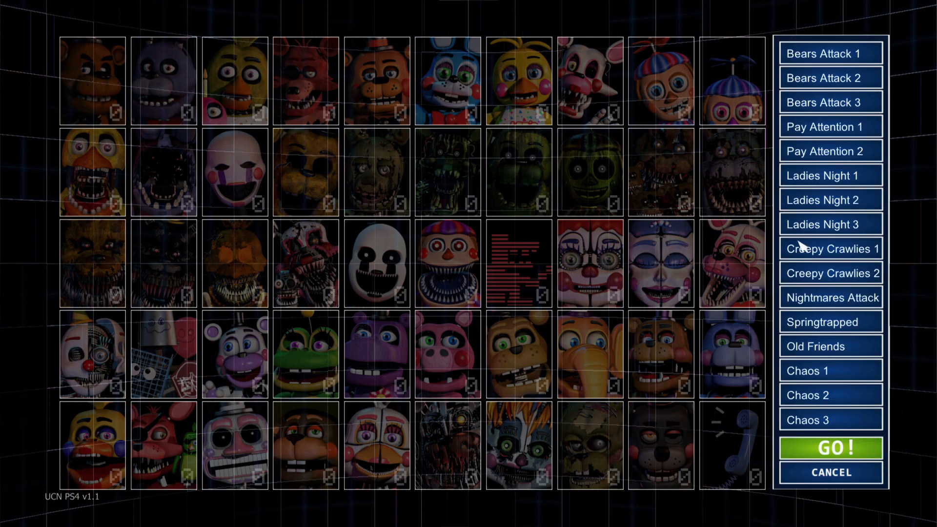
{"action": "mouse_move", "coordinate": [827, 509]}
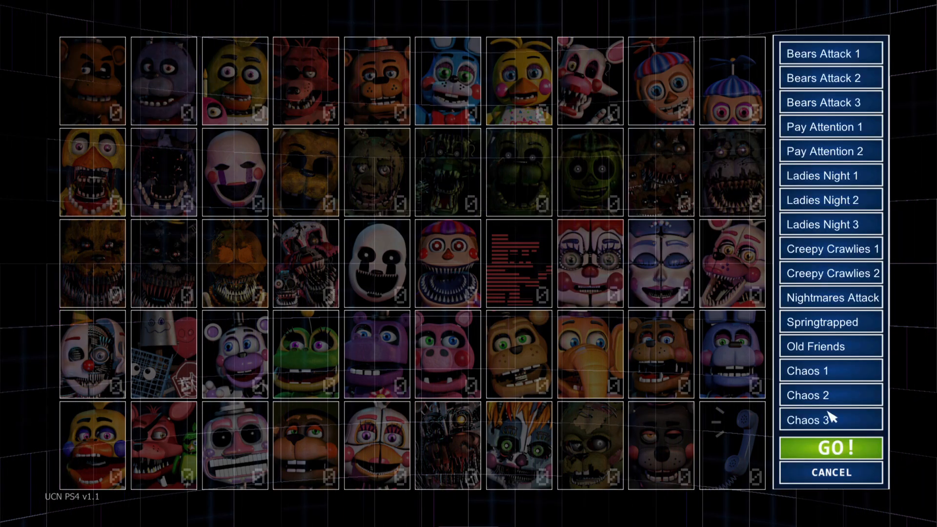
{"action": "left_click", "coordinate": [829, 345]}
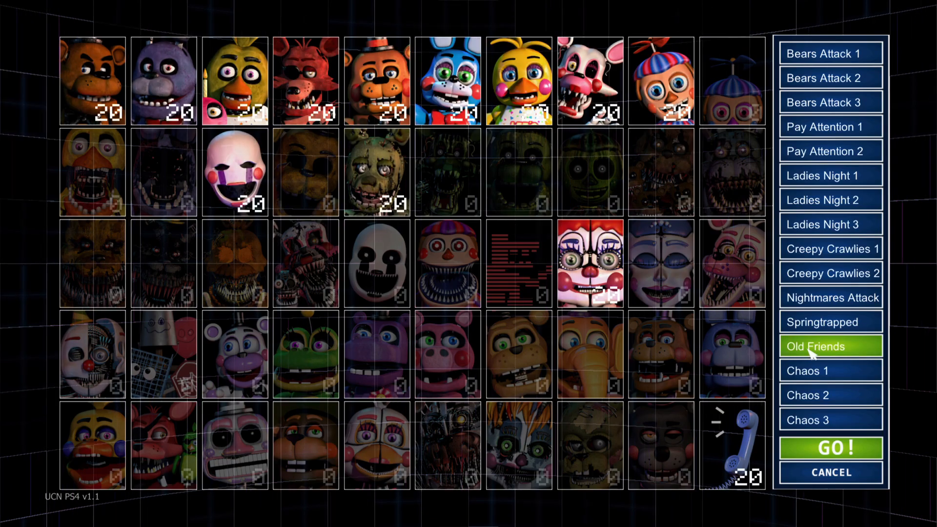